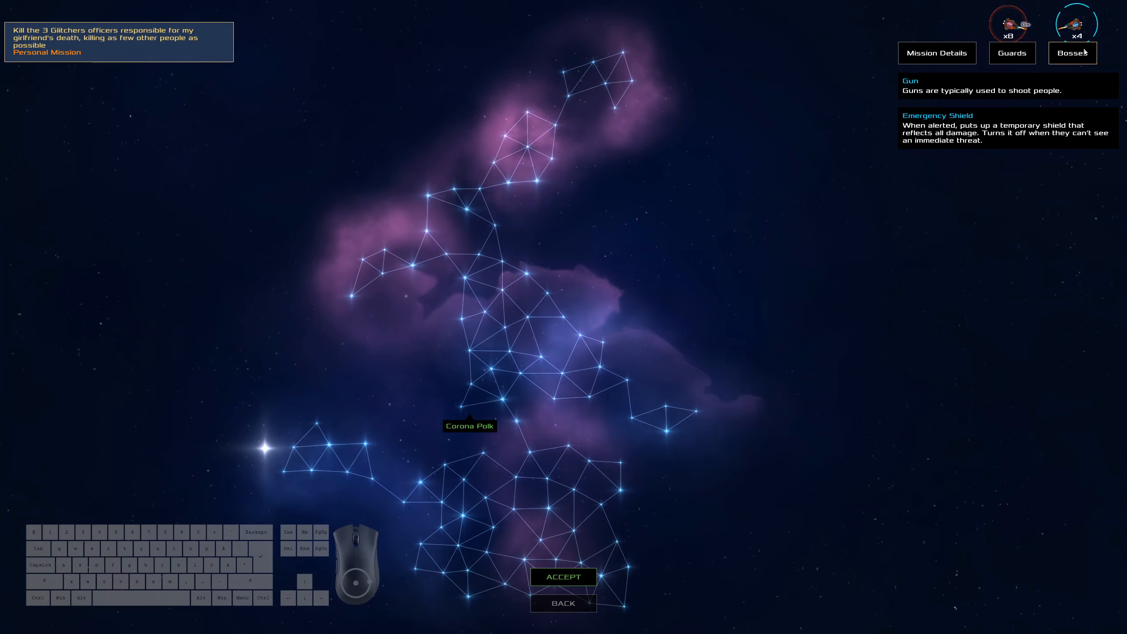
# - Open the first mission's Mission Details tab to read the medium Glitchers ship's hazards
pyautogui.click(936, 52)
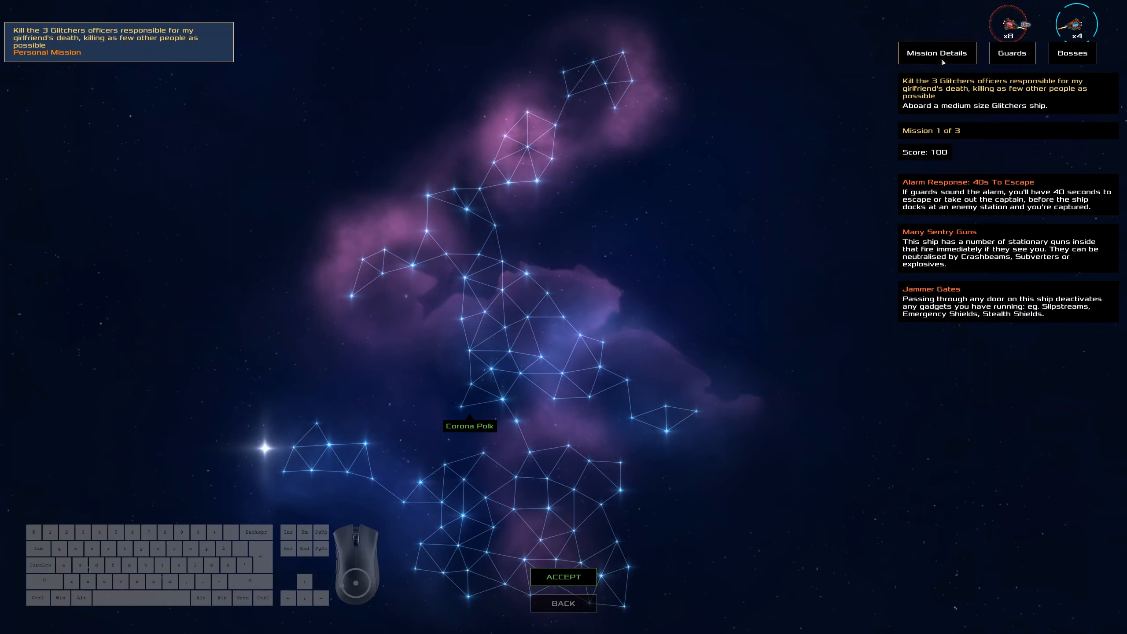
pyautogui.moveTo(942, 62)
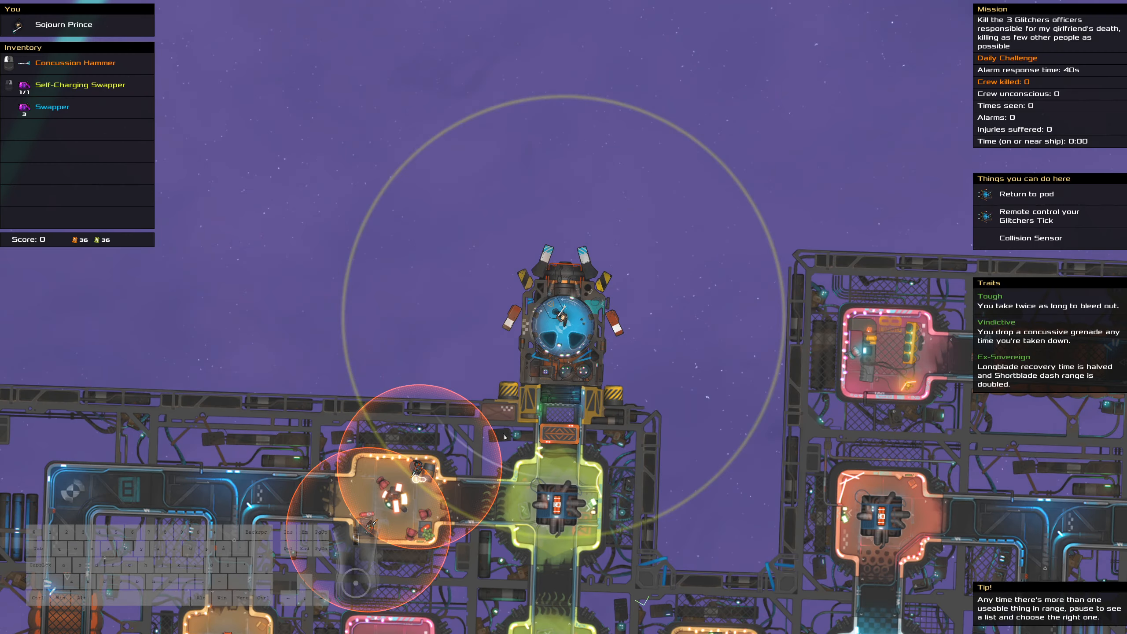
# - Scroll the view to survey the Glitchers ship's interior after docking
pyautogui.scroll(-3)
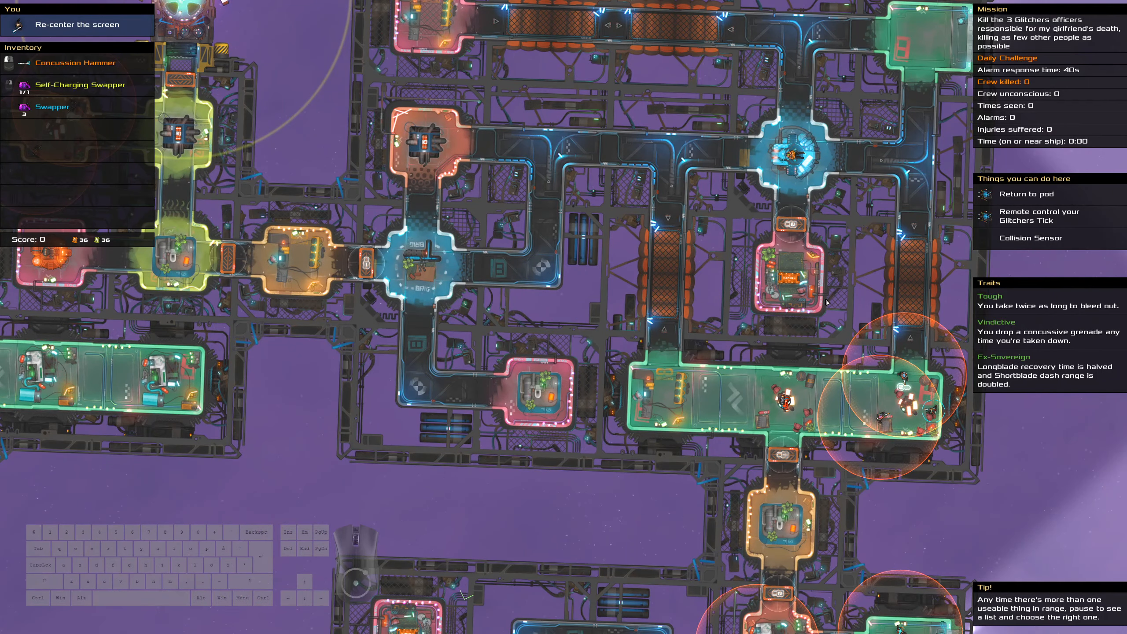
pyautogui.moveTo(757, 124)
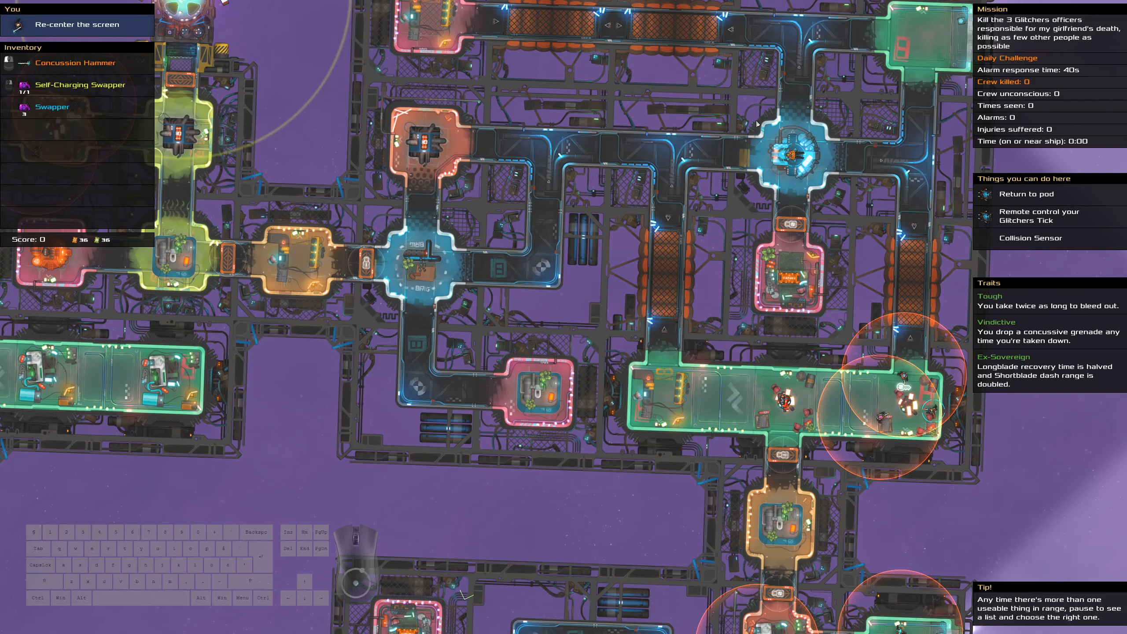
pyautogui.moveTo(791, 280)
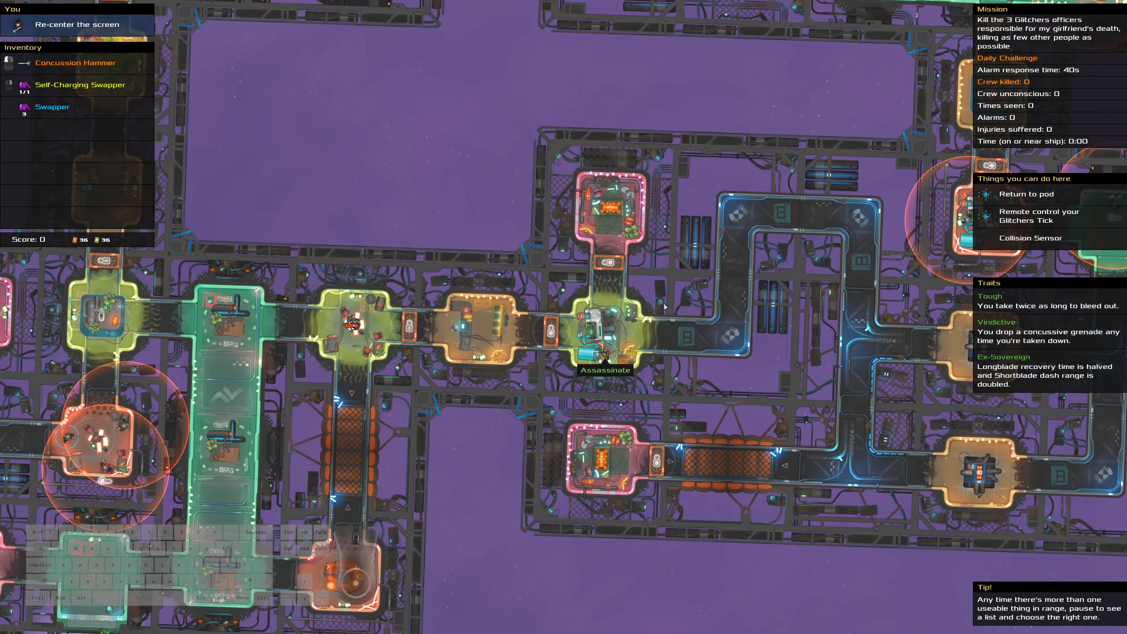
pyautogui.moveTo(657, 386)
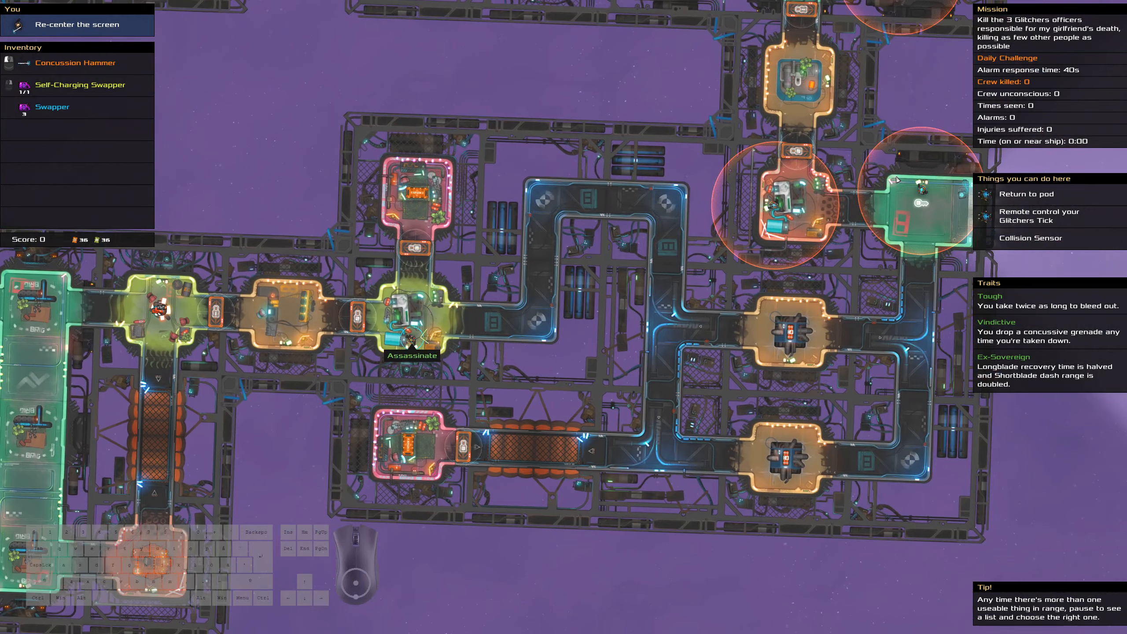
pyautogui.moveTo(919, 189)
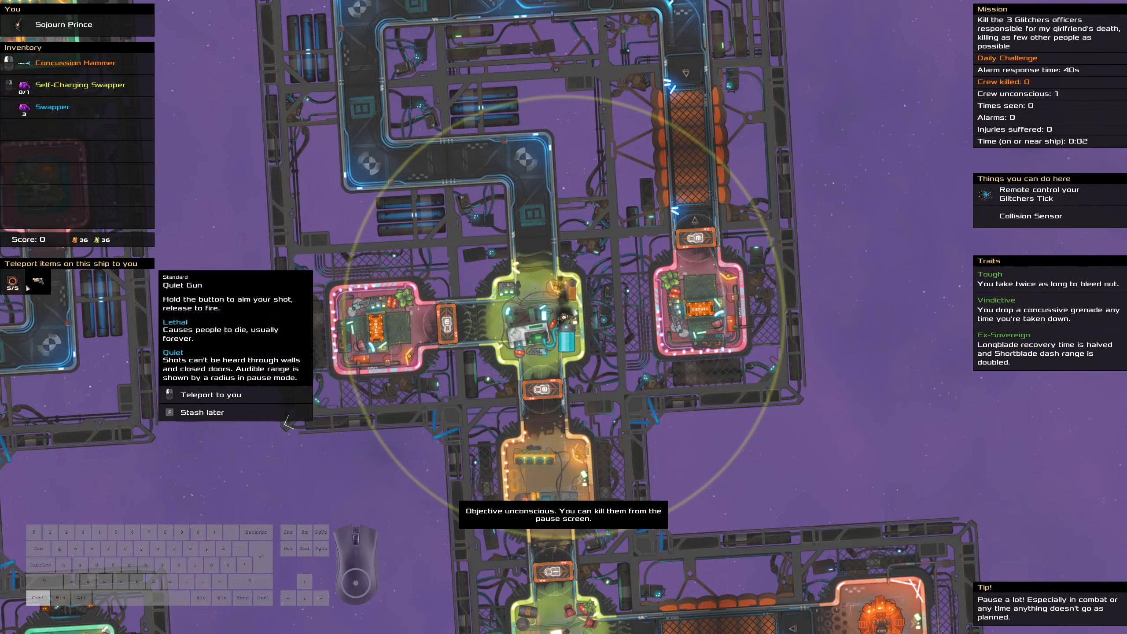
# - Teleport the Rechargeable High Capacity Slipstream from the ship into your inventory
pyautogui.click(210, 394)
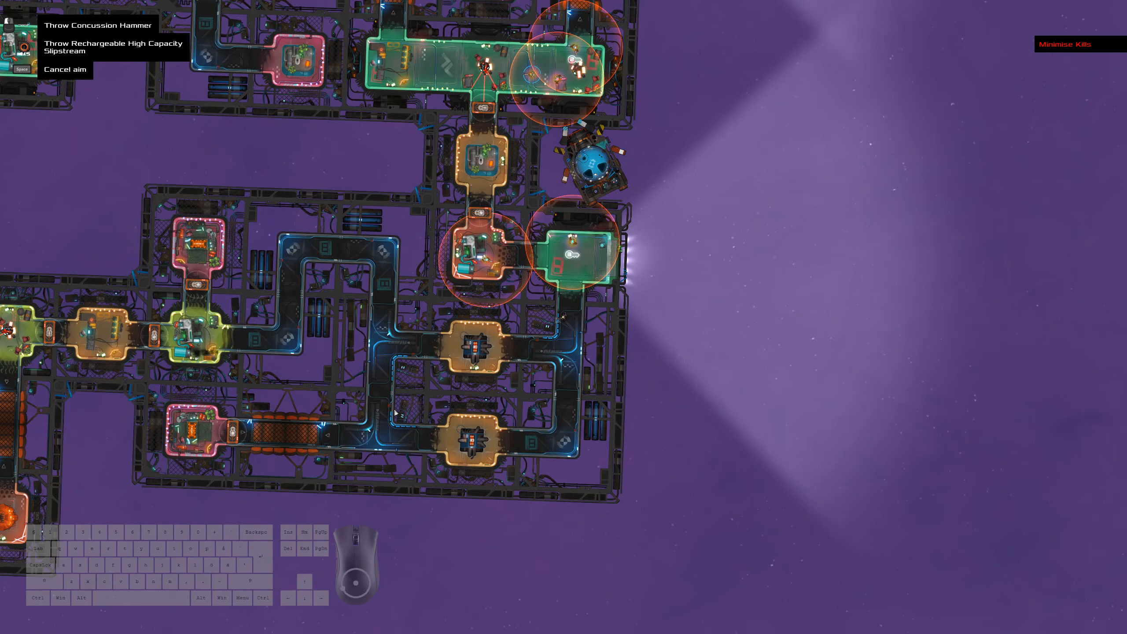
pyautogui.moveTo(197, 259)
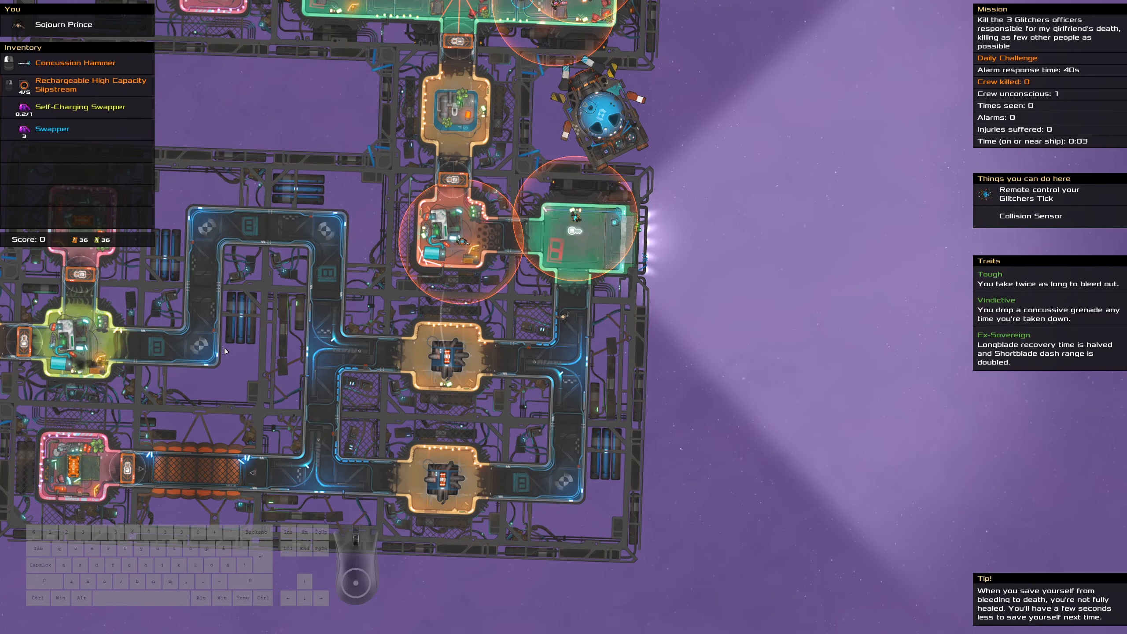
pyautogui.moveTo(230, 339)
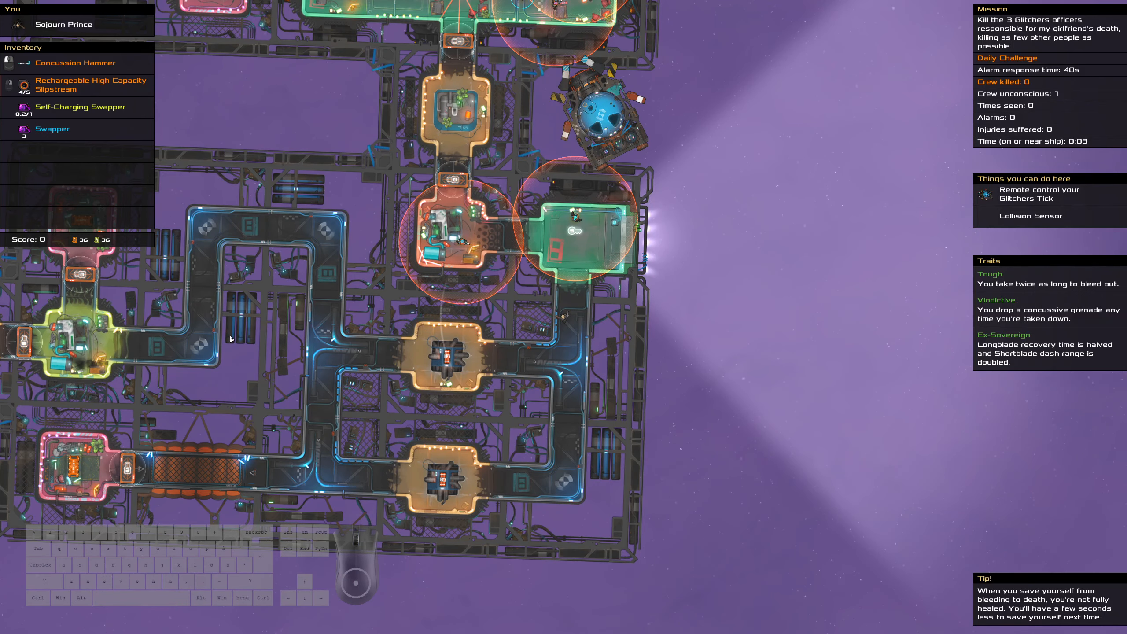
pyautogui.moveTo(625, 188)
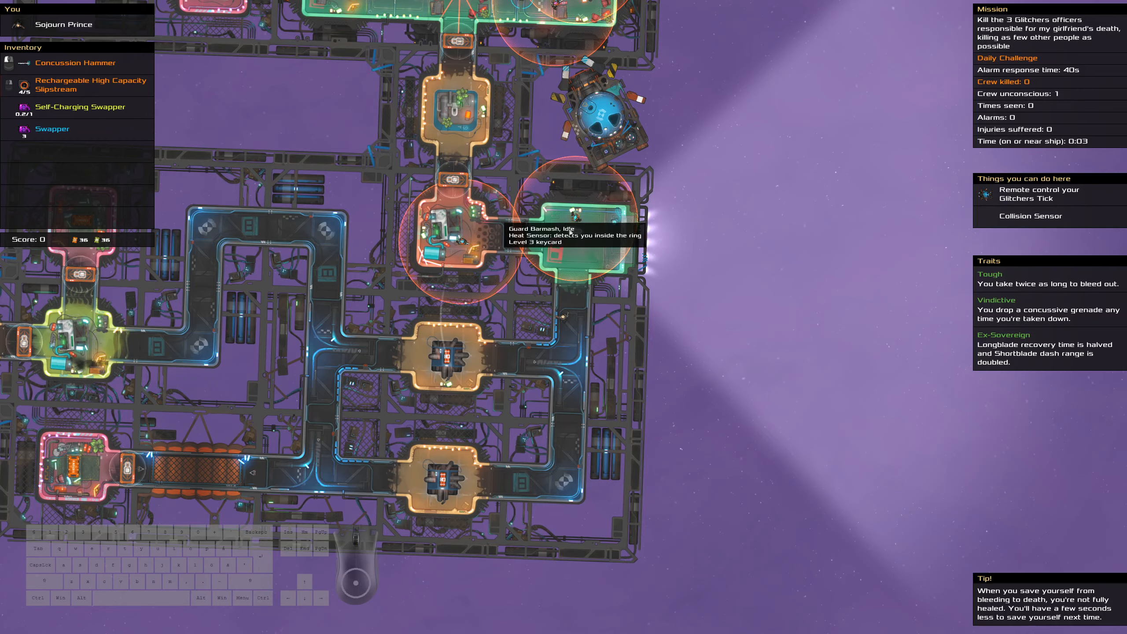
pyautogui.moveTo(575, 218)
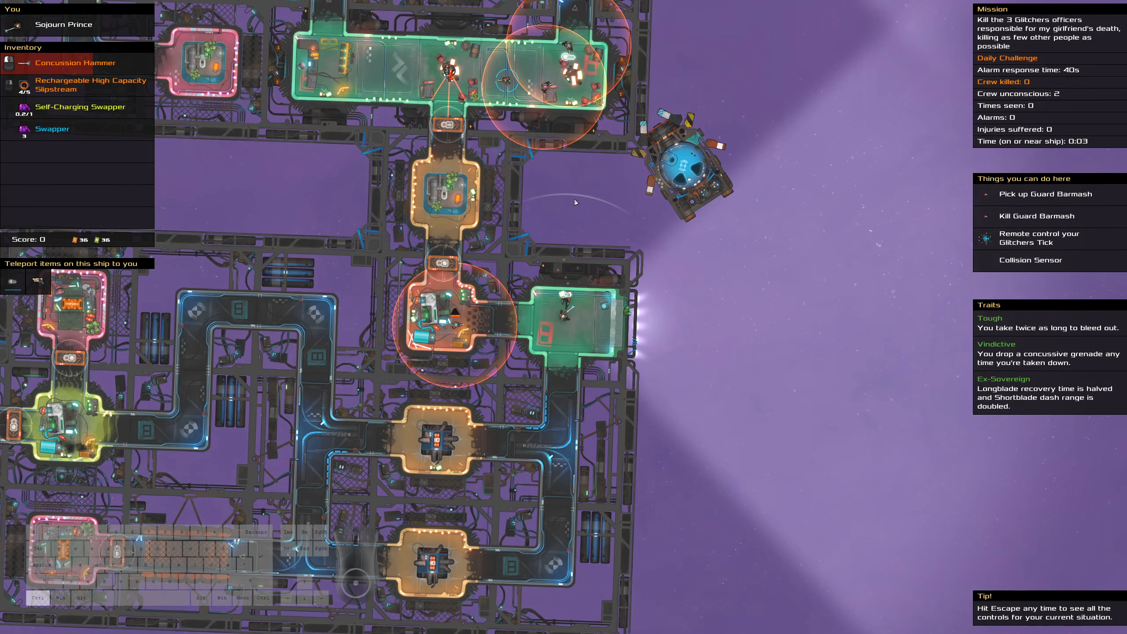
# - Pick up Guard Barmash's Quiet Gun and ammo after knocking him out
pyautogui.click(13, 281)
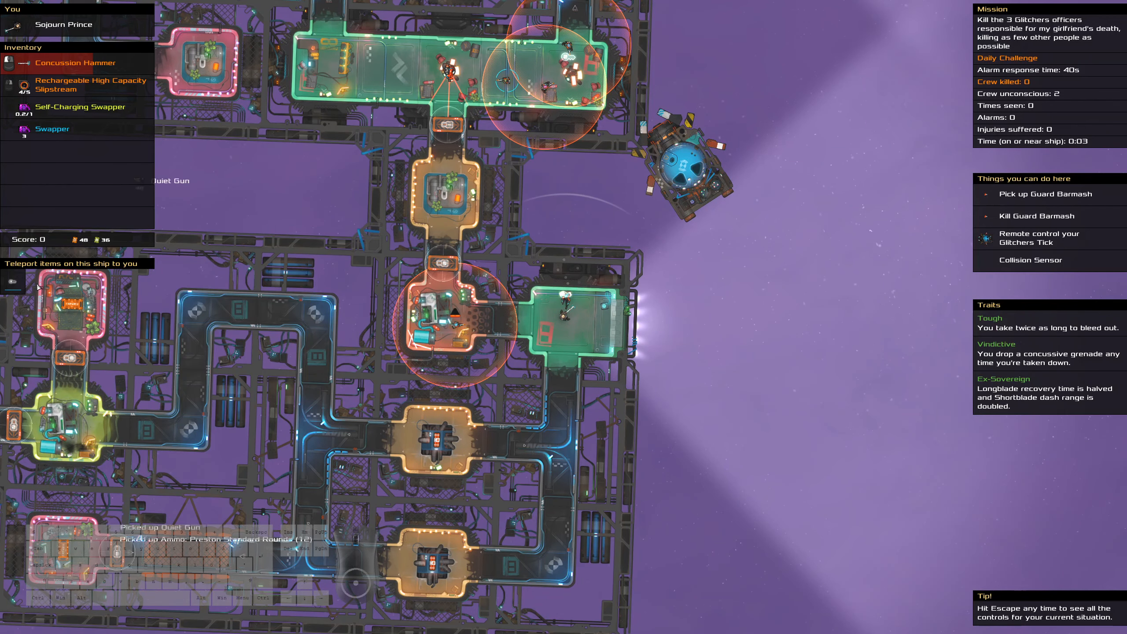
pyautogui.click(12, 279)
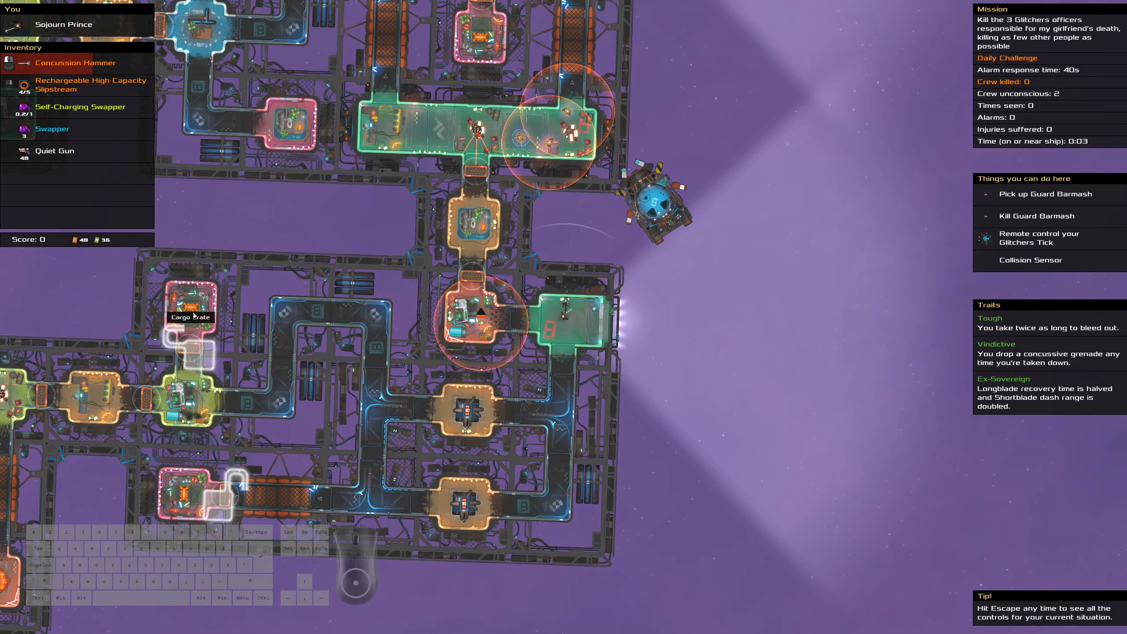
pyautogui.click(80, 107)
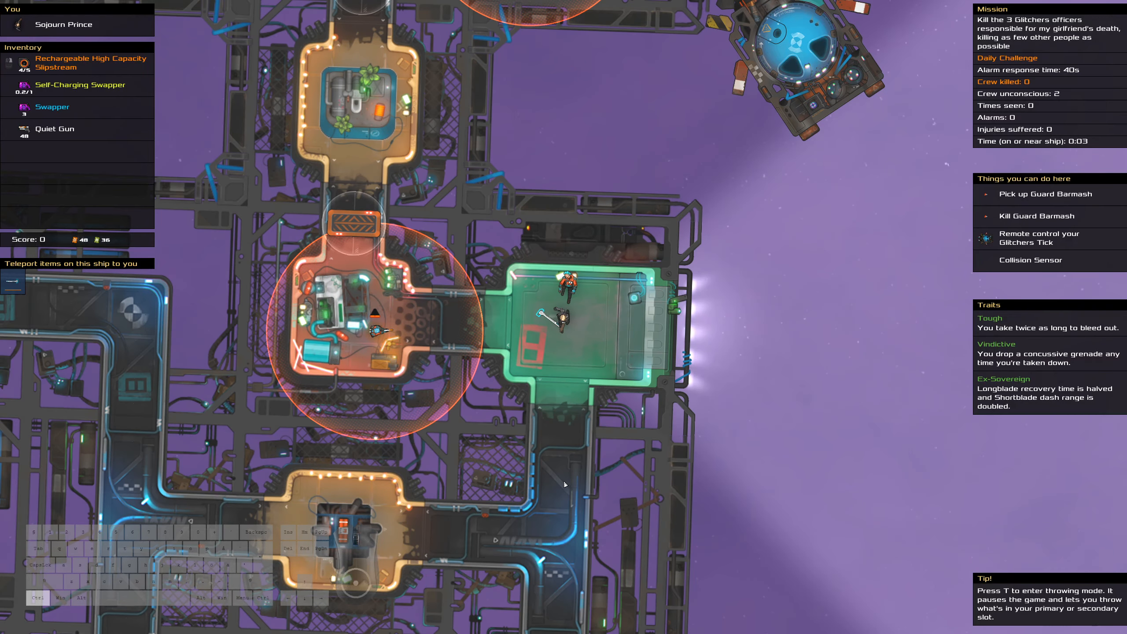
# - Teleport the Concussion Hammer back and keep the new Long Range Key Cloner
pyautogui.press('t')
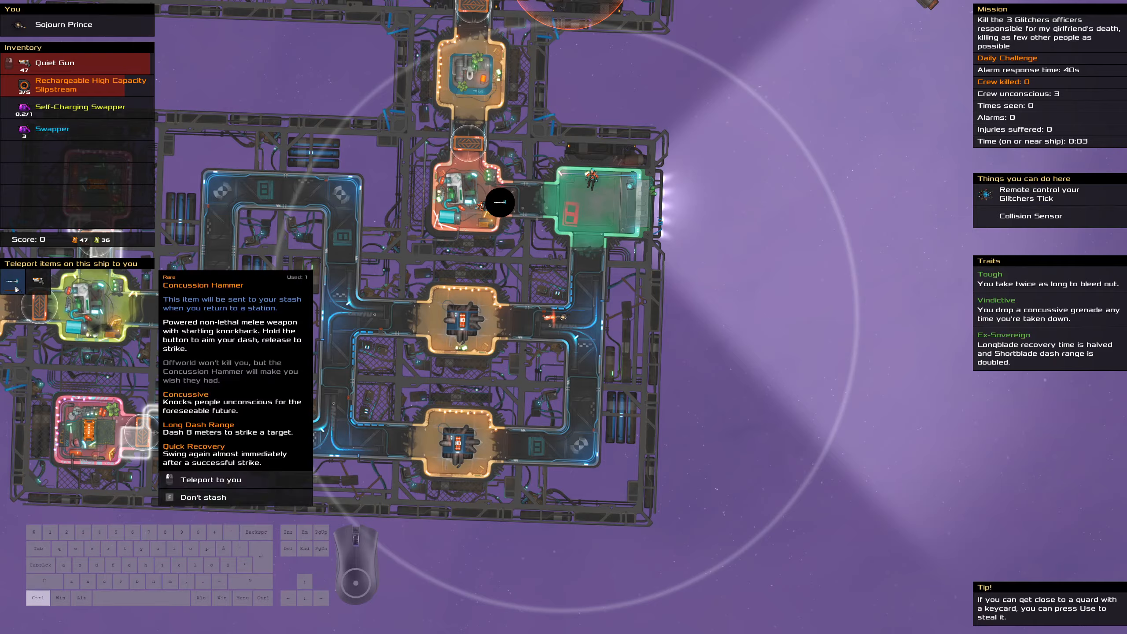
pyautogui.click(211, 479)
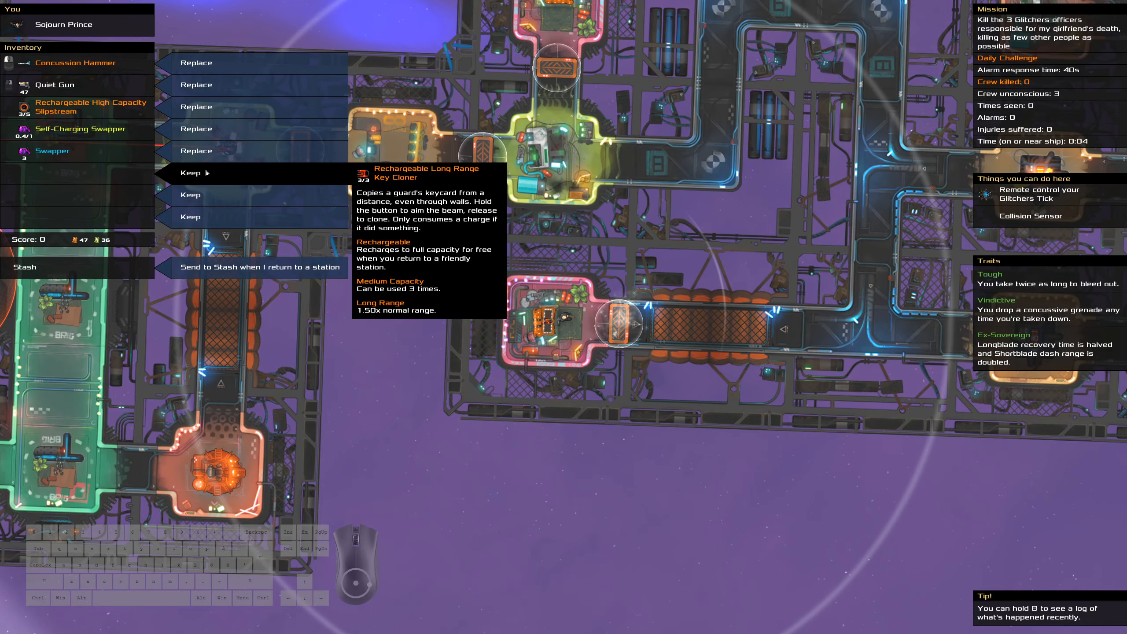
pyautogui.click(190, 173)
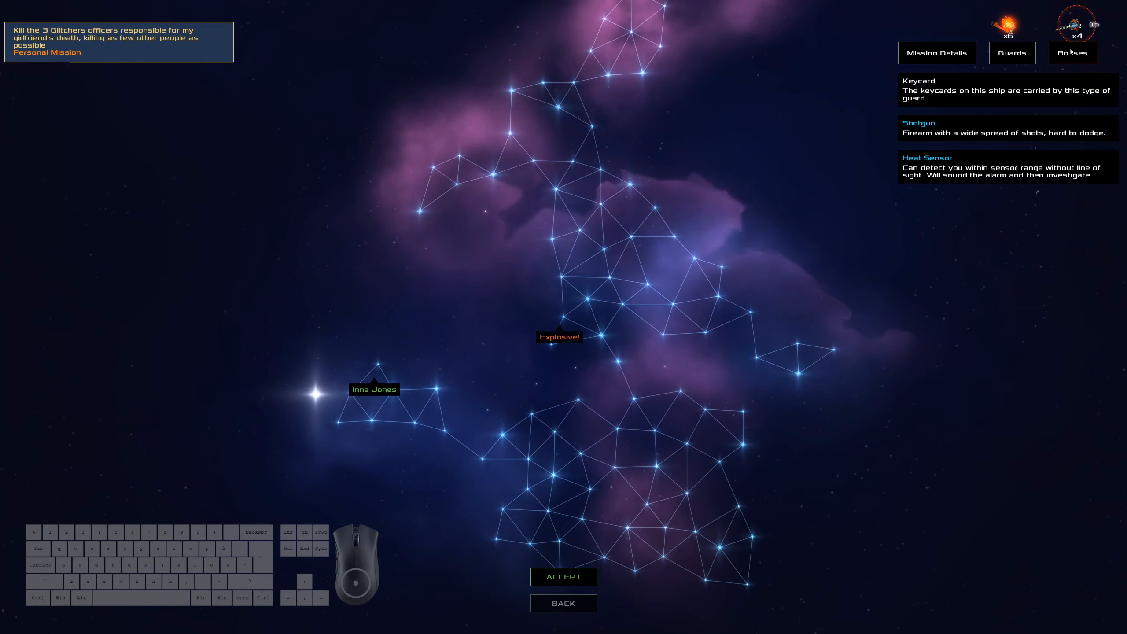
# - Check mission 2's bosses tab, then accept it to fly toward the small ship
pyautogui.click(937, 52)
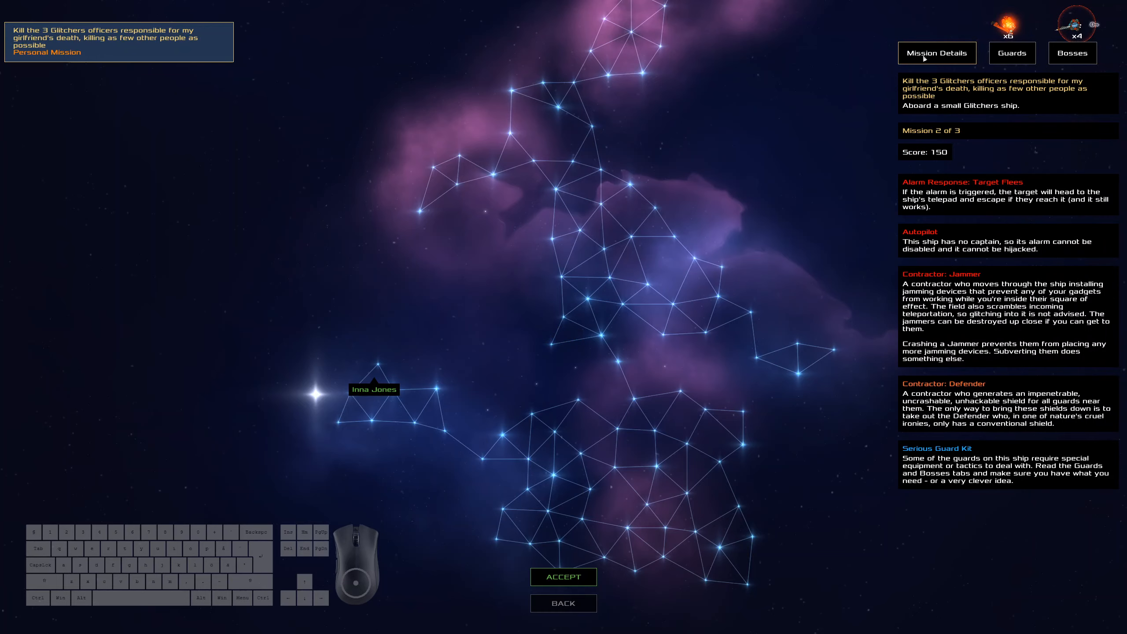
pyautogui.click(563, 577)
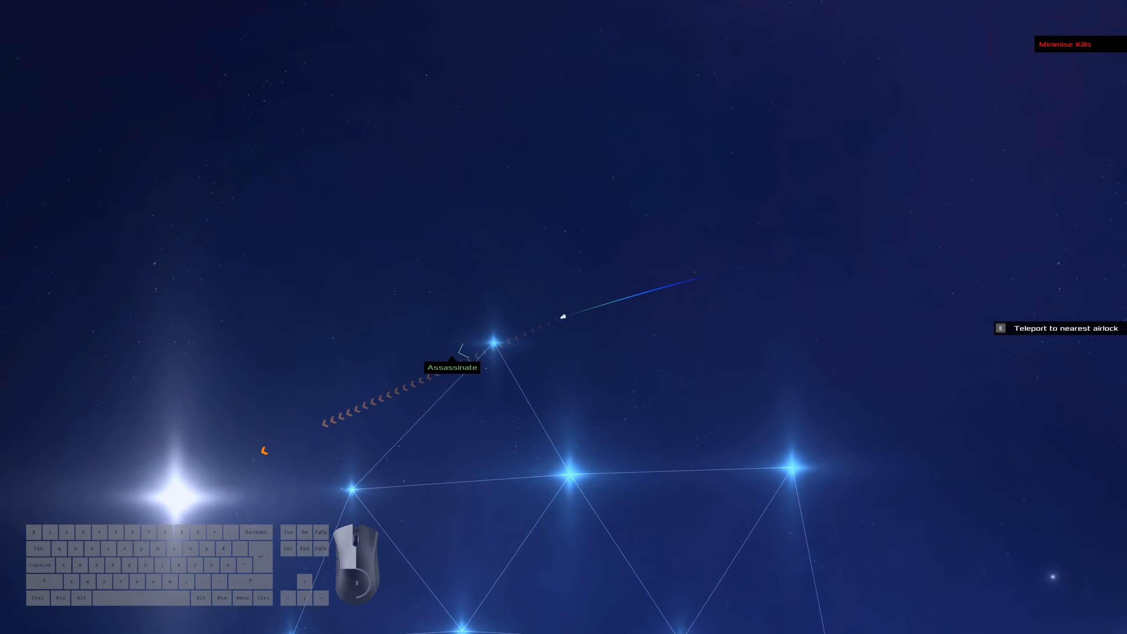
# - Dock the pod at the second Glitchers ship and view its full layout and target
pyautogui.press('e')
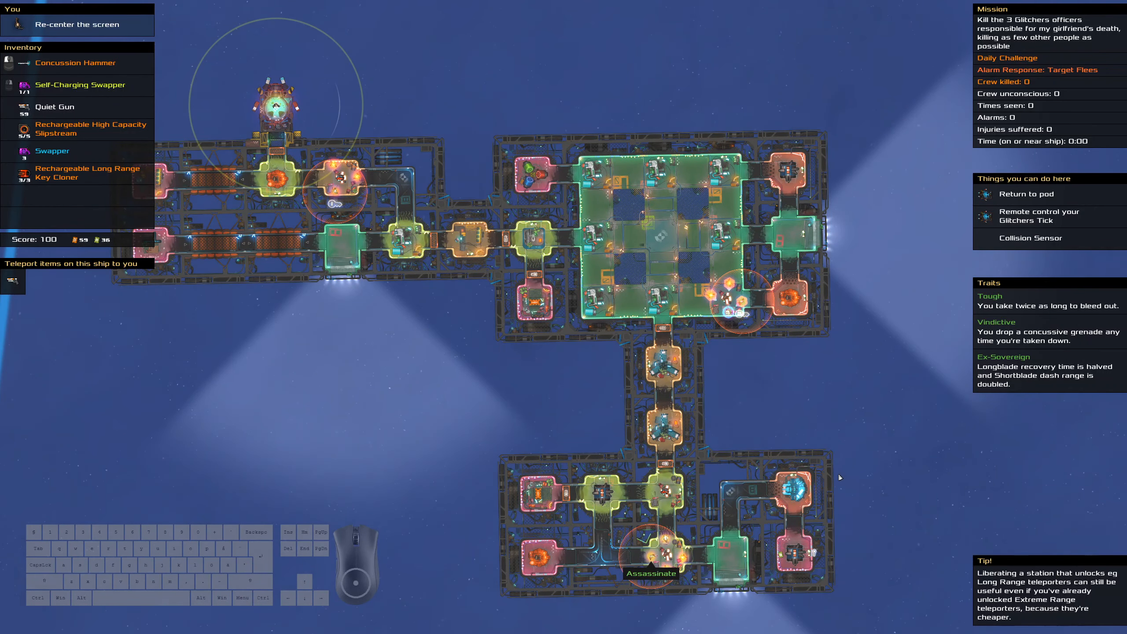
pyautogui.moveTo(726, 362)
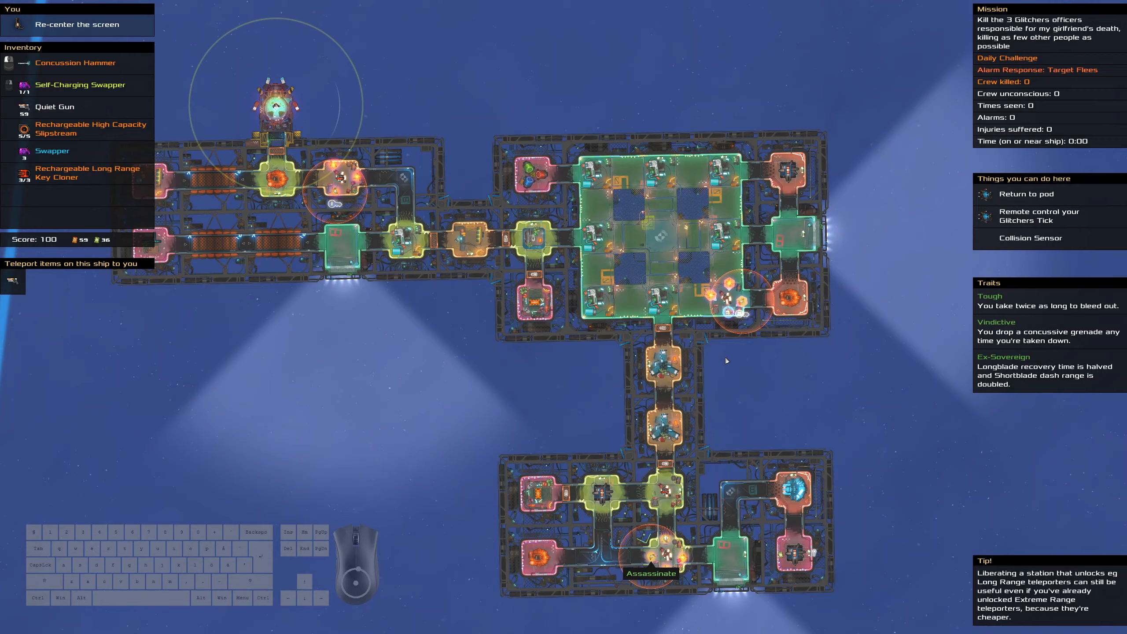
pyautogui.click(75, 63)
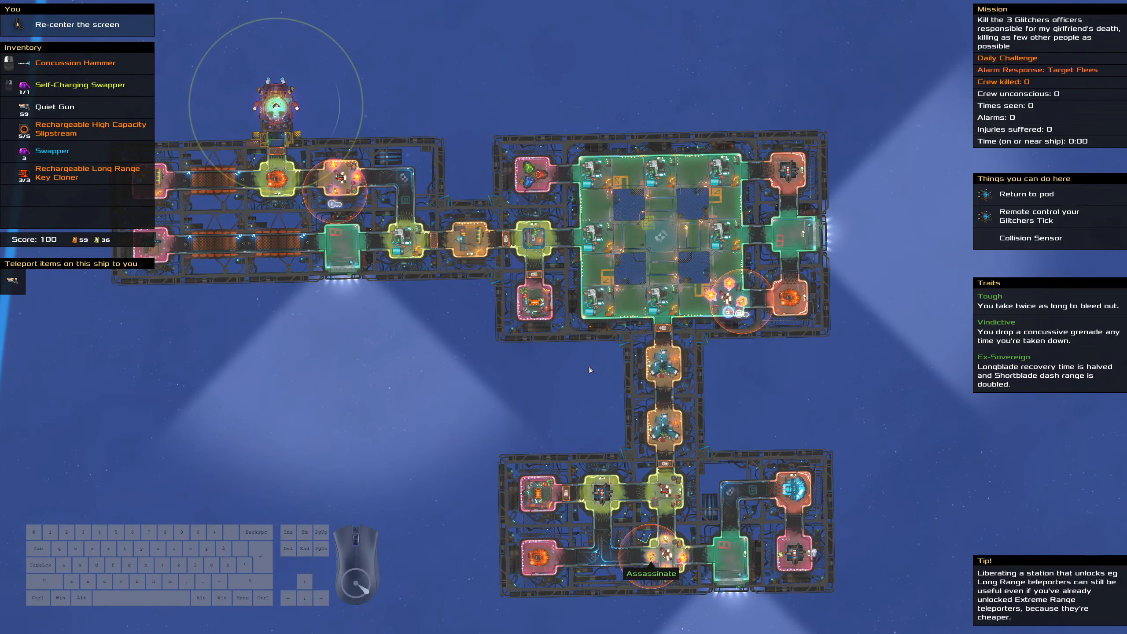
pyautogui.moveTo(702, 385)
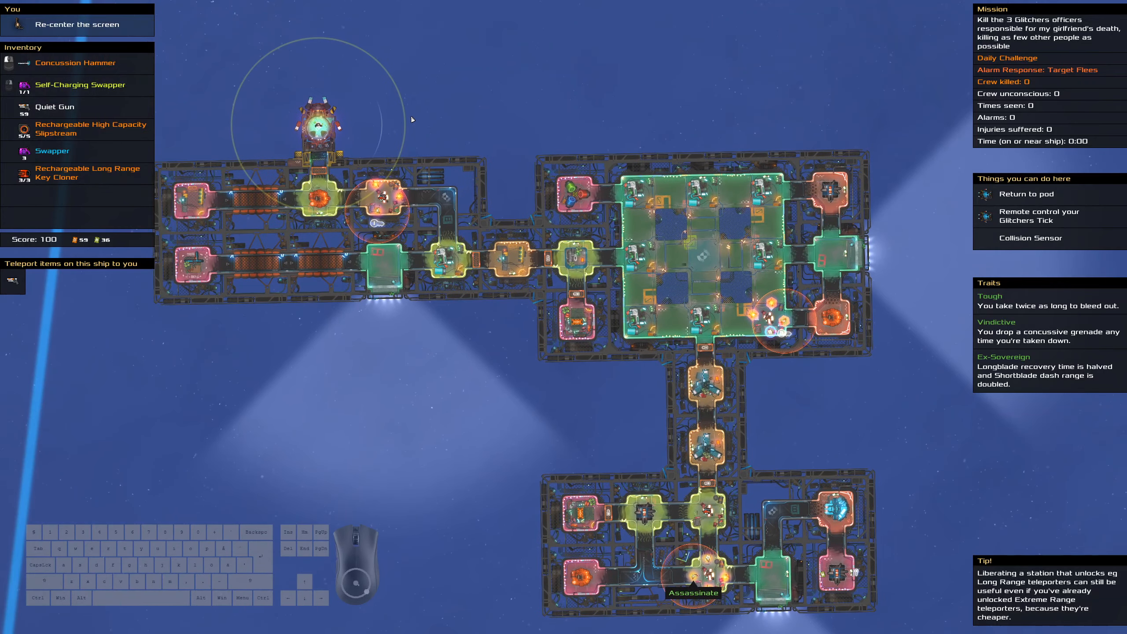
pyautogui.moveTo(455, 145)
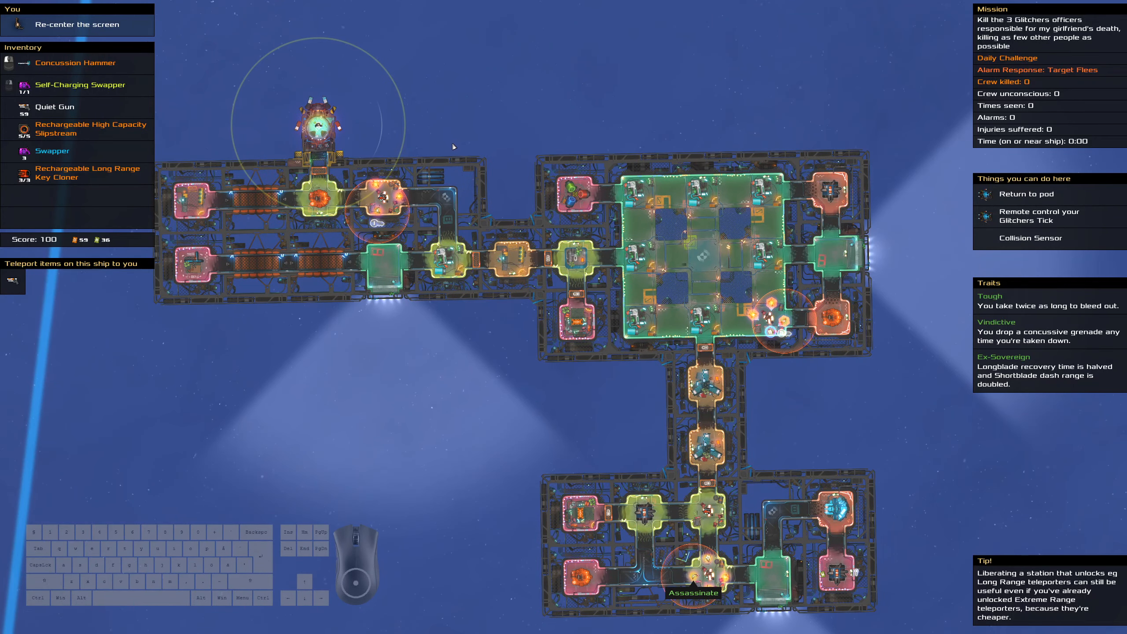
pyautogui.moveTo(427, 158)
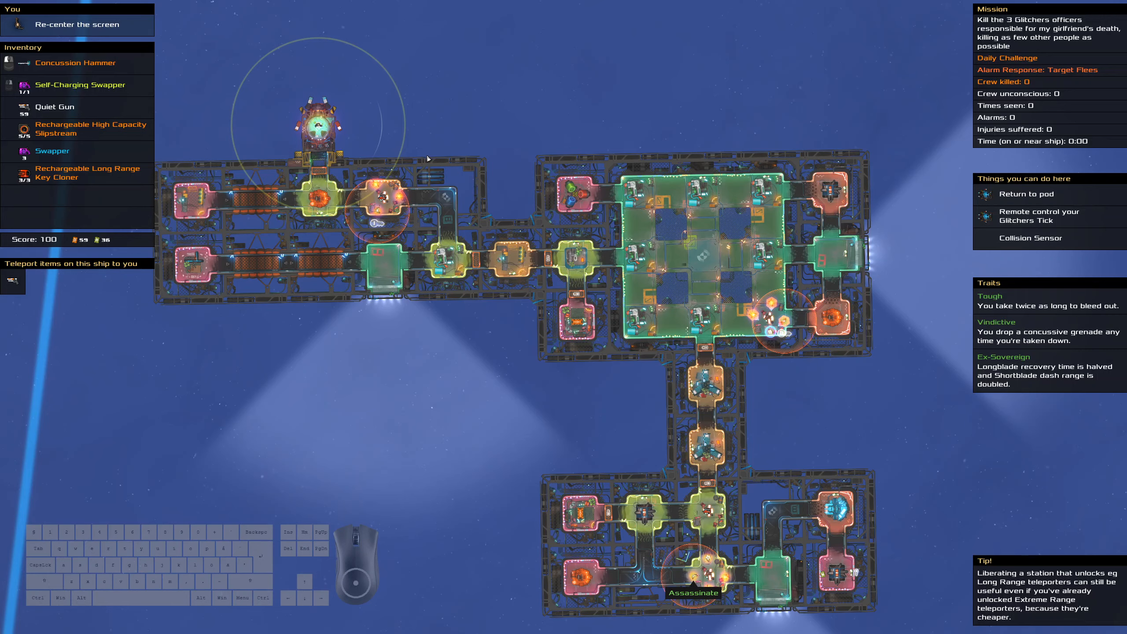
pyautogui.moveTo(404, 166)
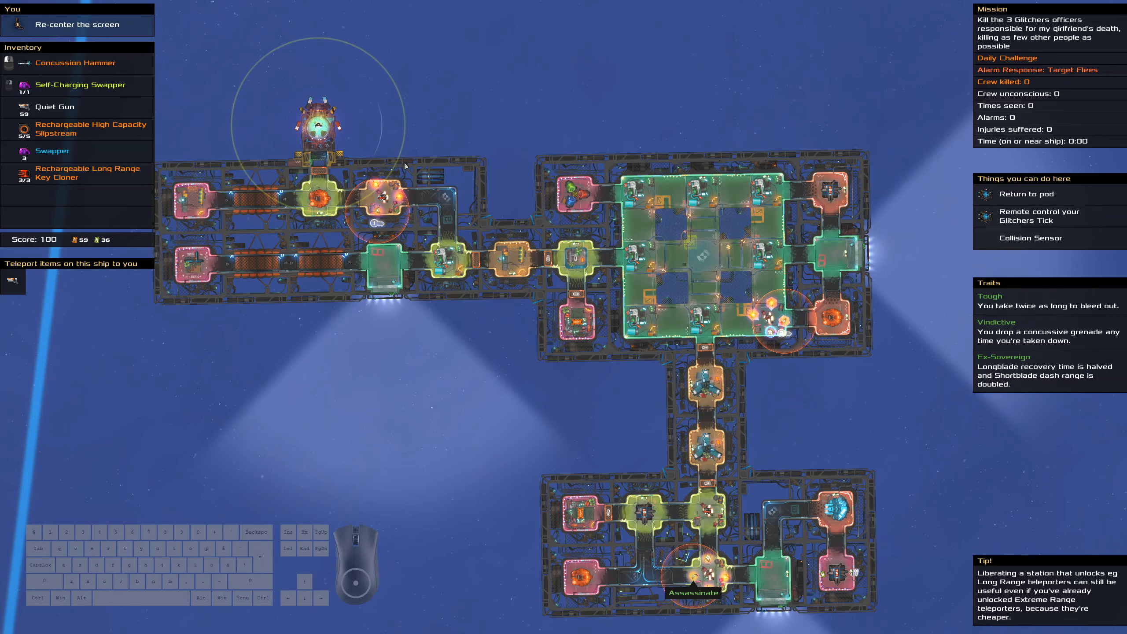
pyautogui.moveTo(394, 165)
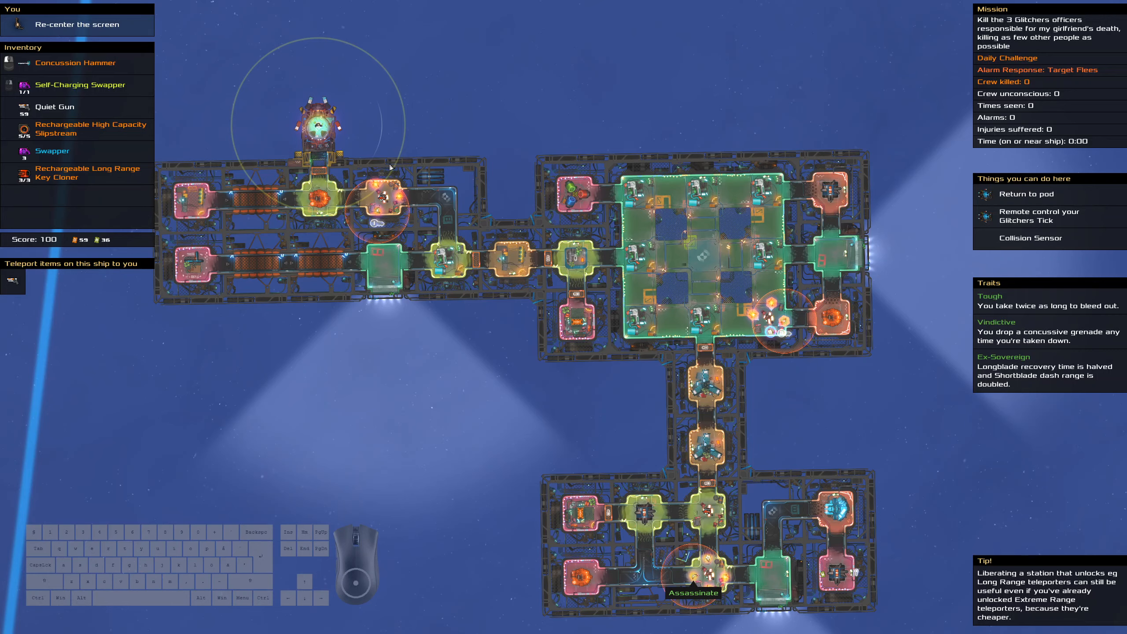
pyautogui.moveTo(620, 142)
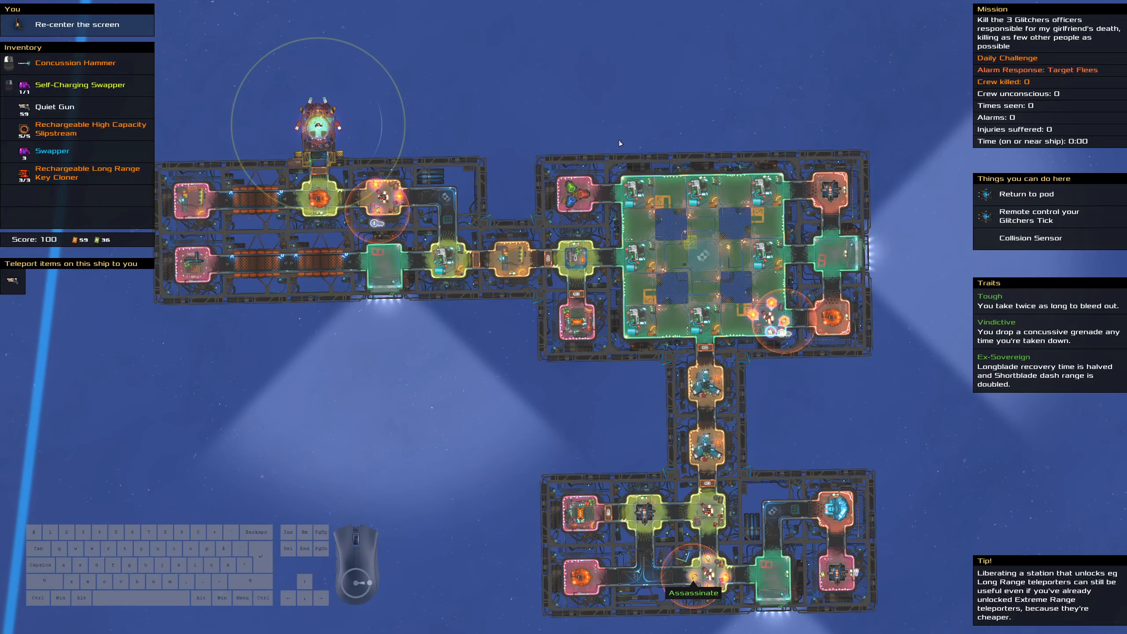
pyautogui.moveTo(662, 377)
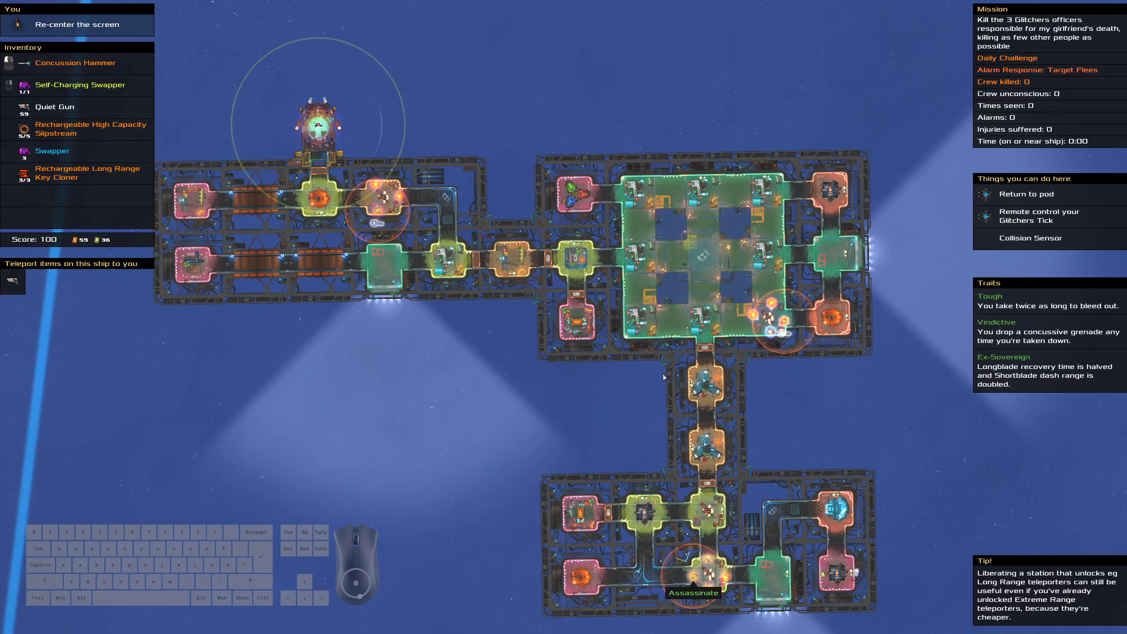
pyautogui.moveTo(668, 330)
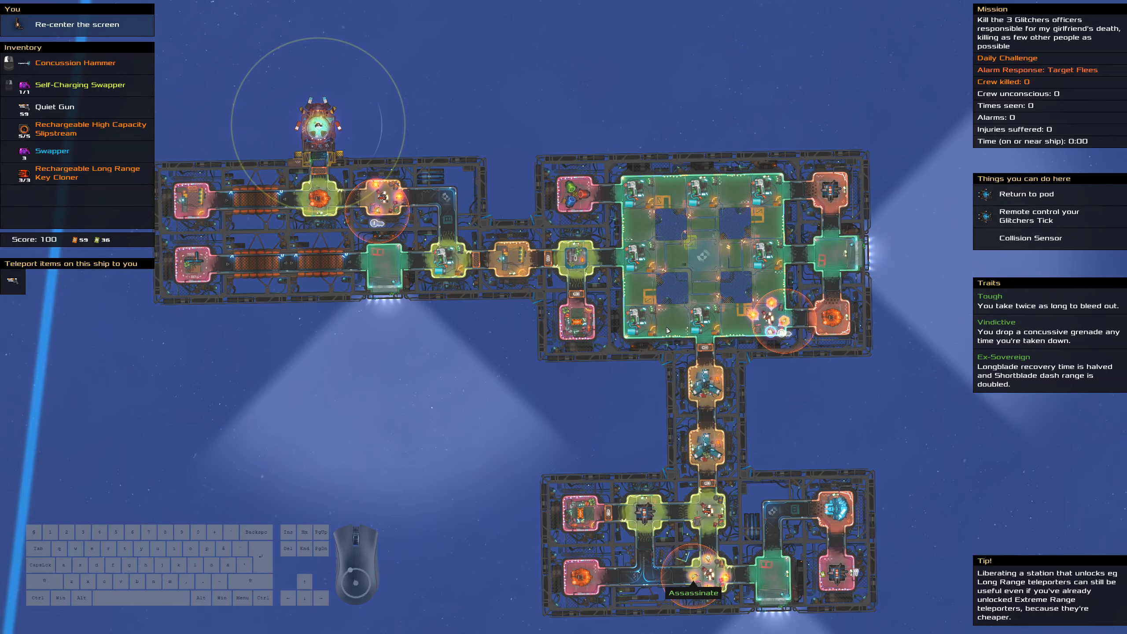
pyautogui.moveTo(695, 567)
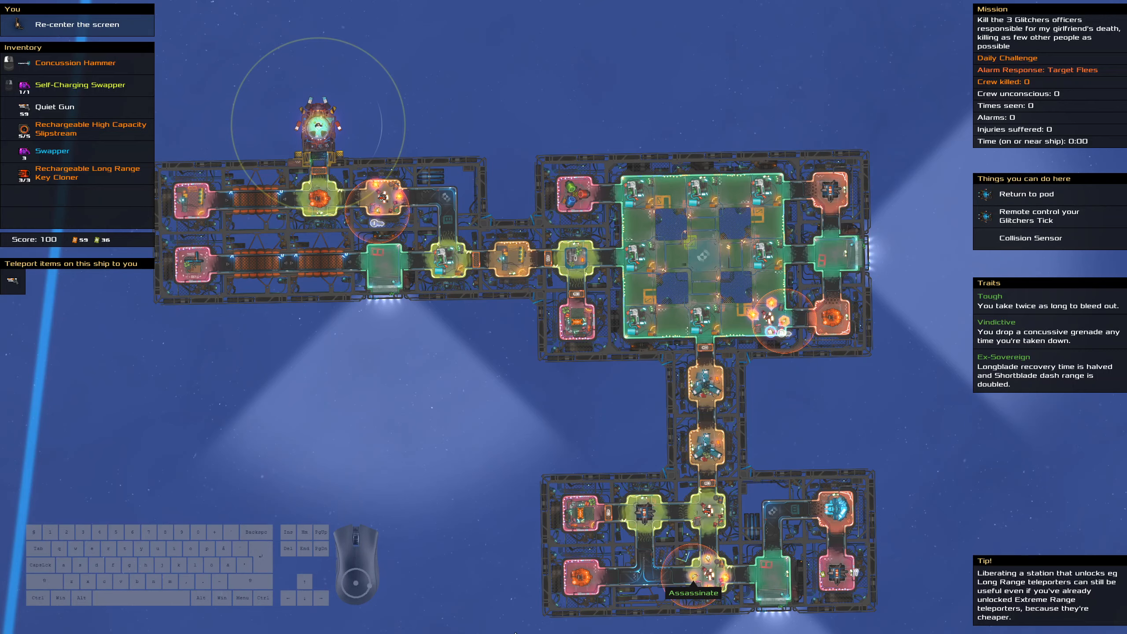
pyautogui.moveTo(624, 480)
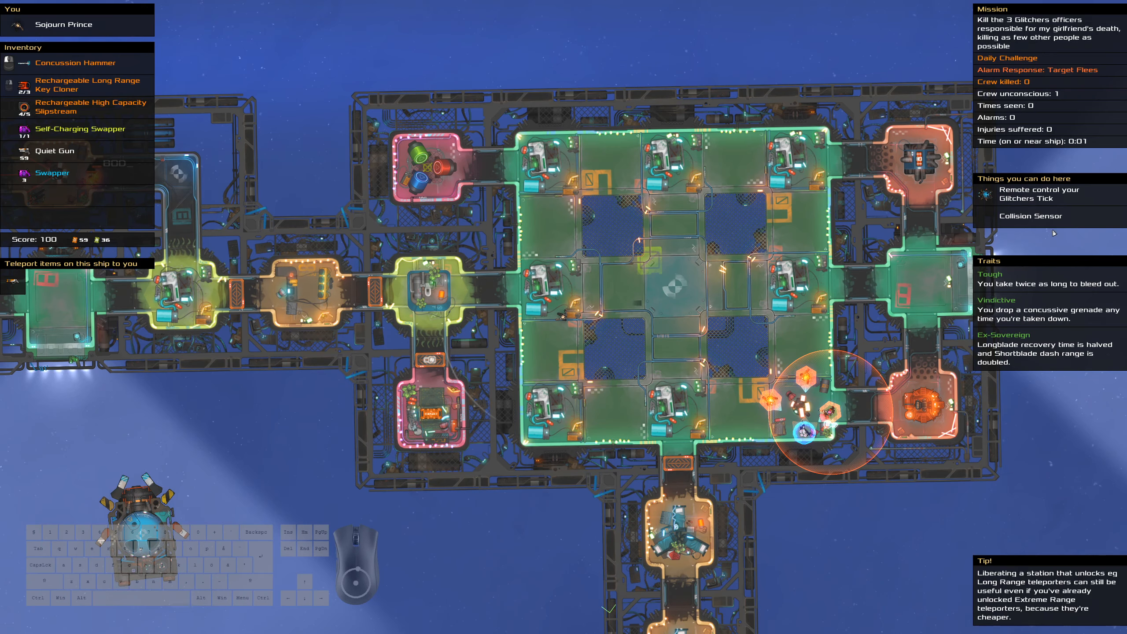
pyautogui.moveTo(844, 411)
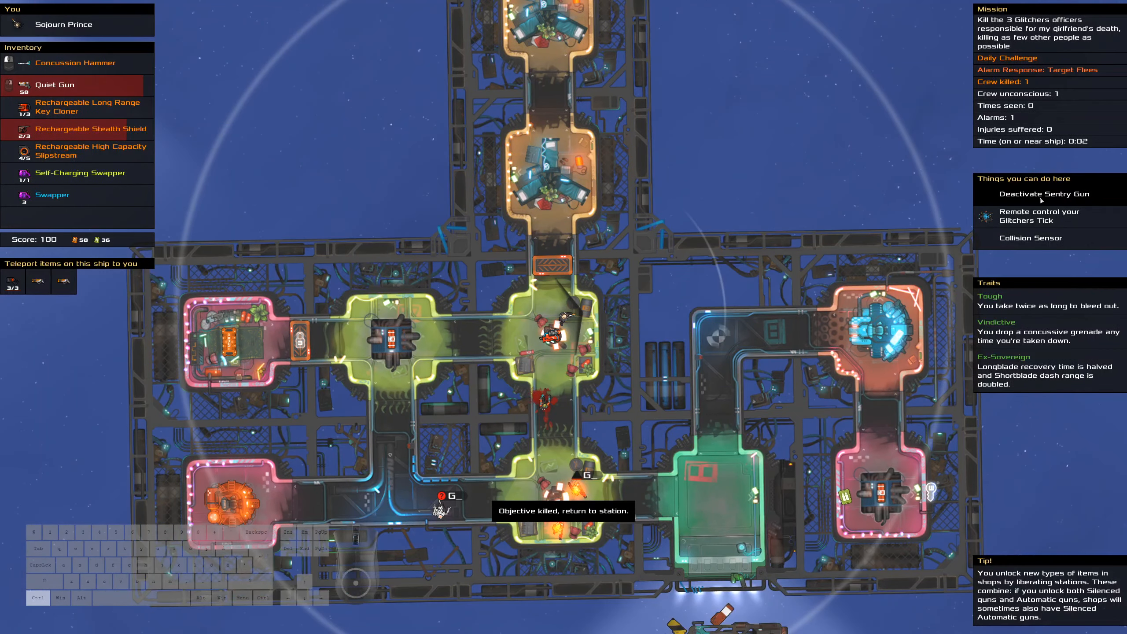
# - Use the Slipstream to leave the ship after killing the second target
pyautogui.click(52, 195)
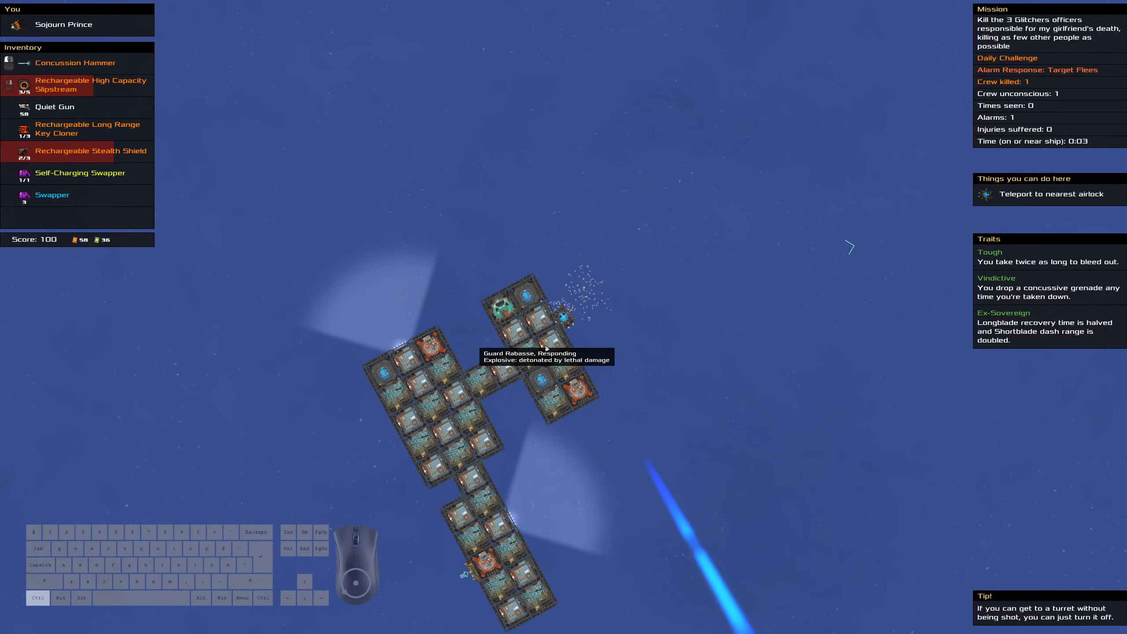
pyautogui.moveTo(545, 349)
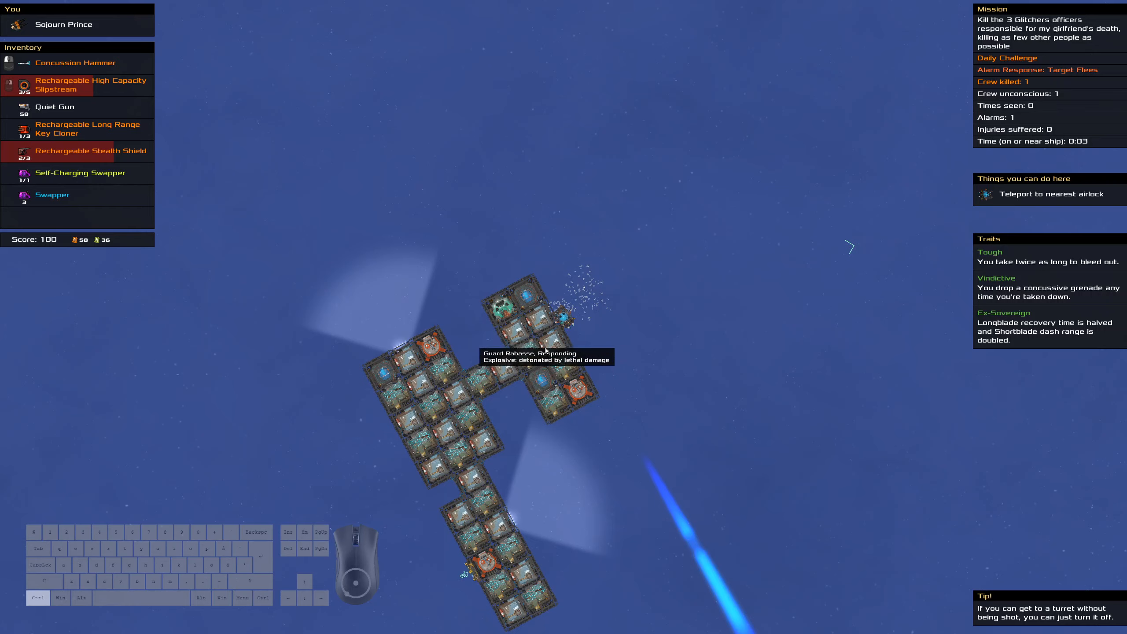
pyautogui.moveTo(557, 336)
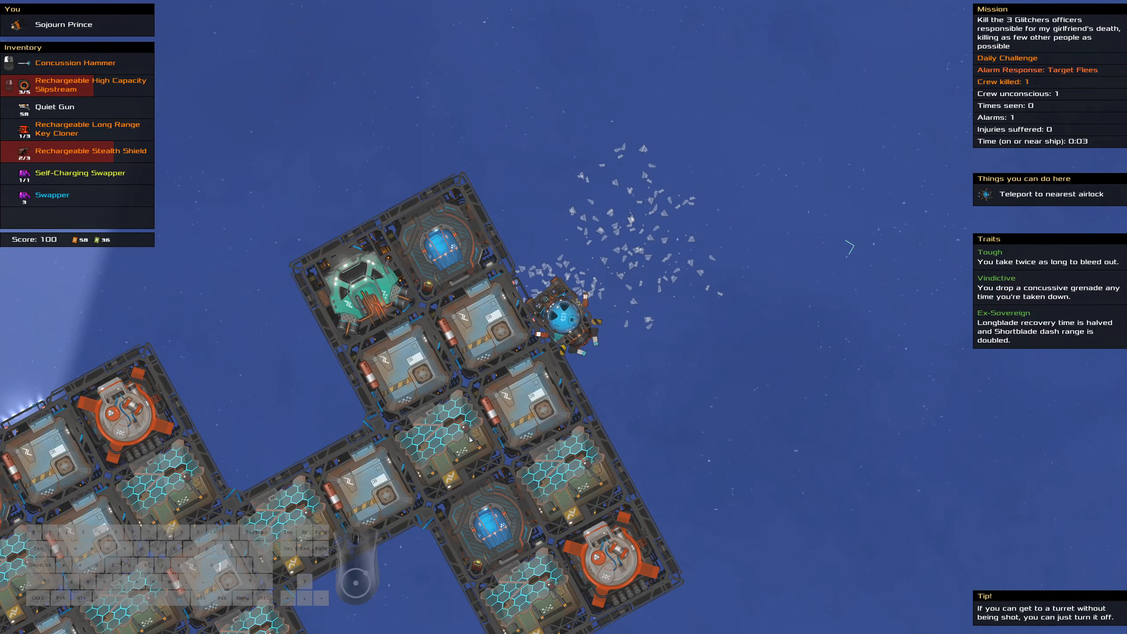
pyautogui.moveTo(469, 437)
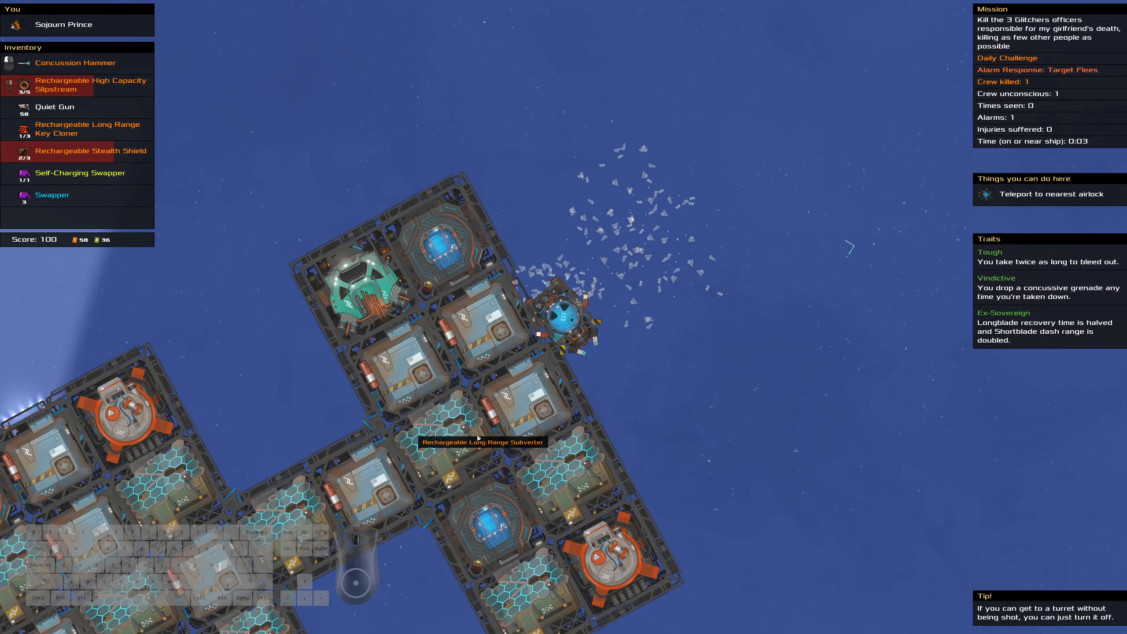
pyautogui.moveTo(482, 443)
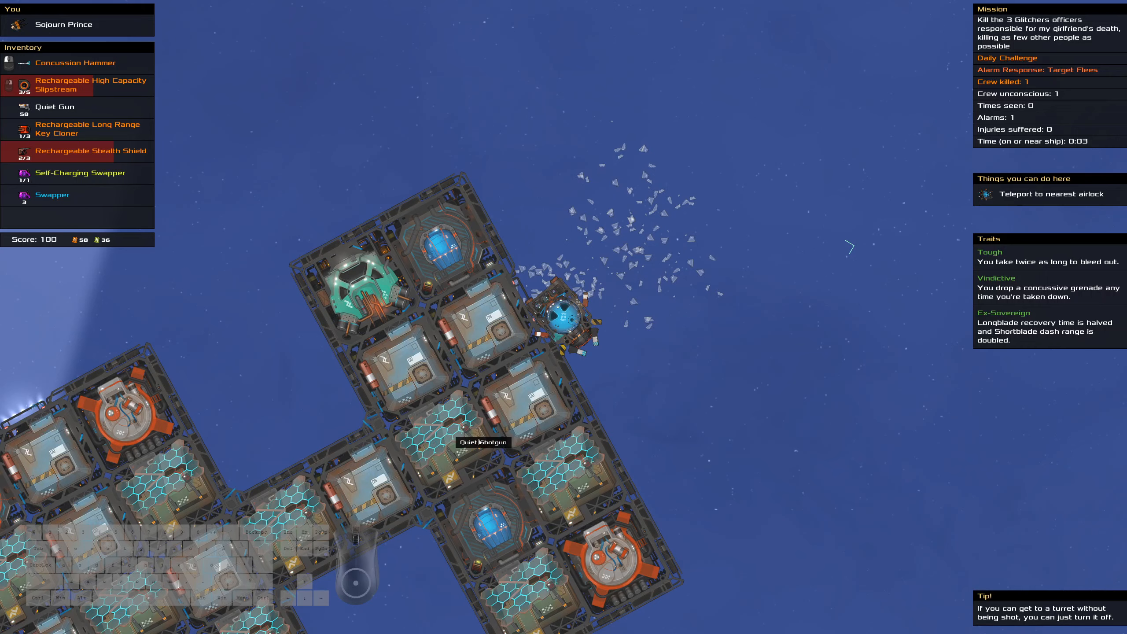
pyautogui.moveTo(480, 423)
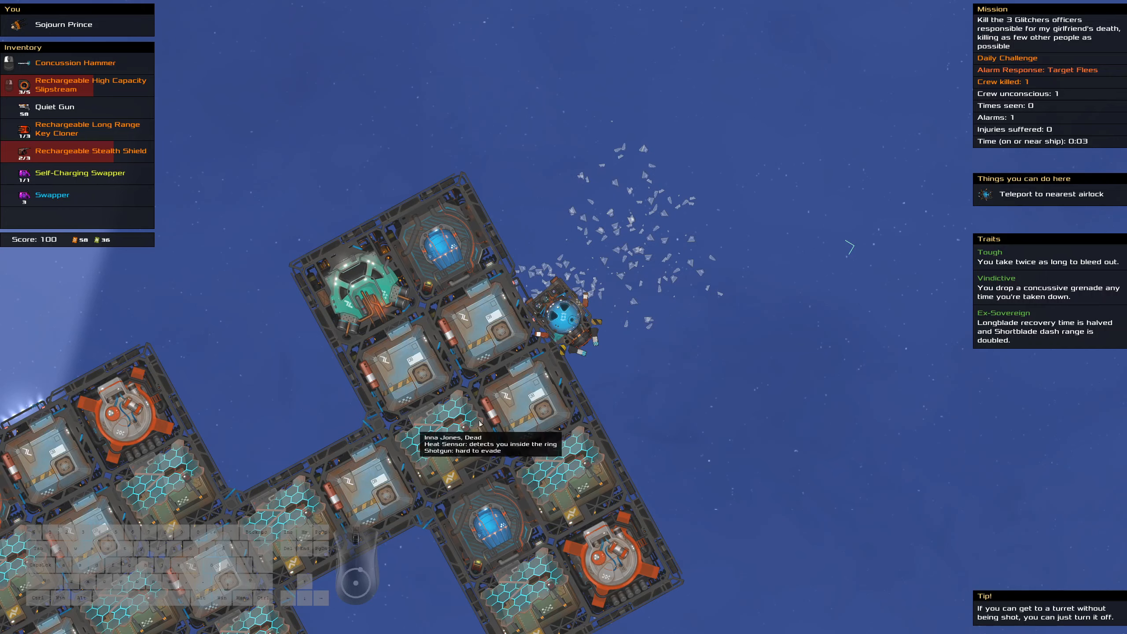
pyautogui.moveTo(480, 424)
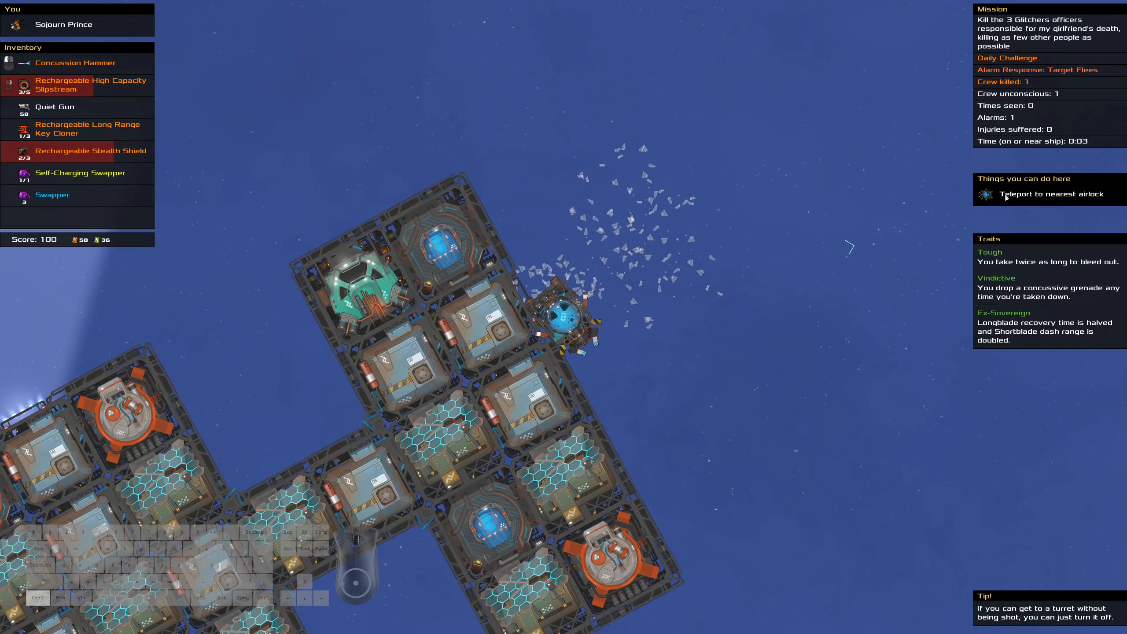
pyautogui.moveTo(1034, 198)
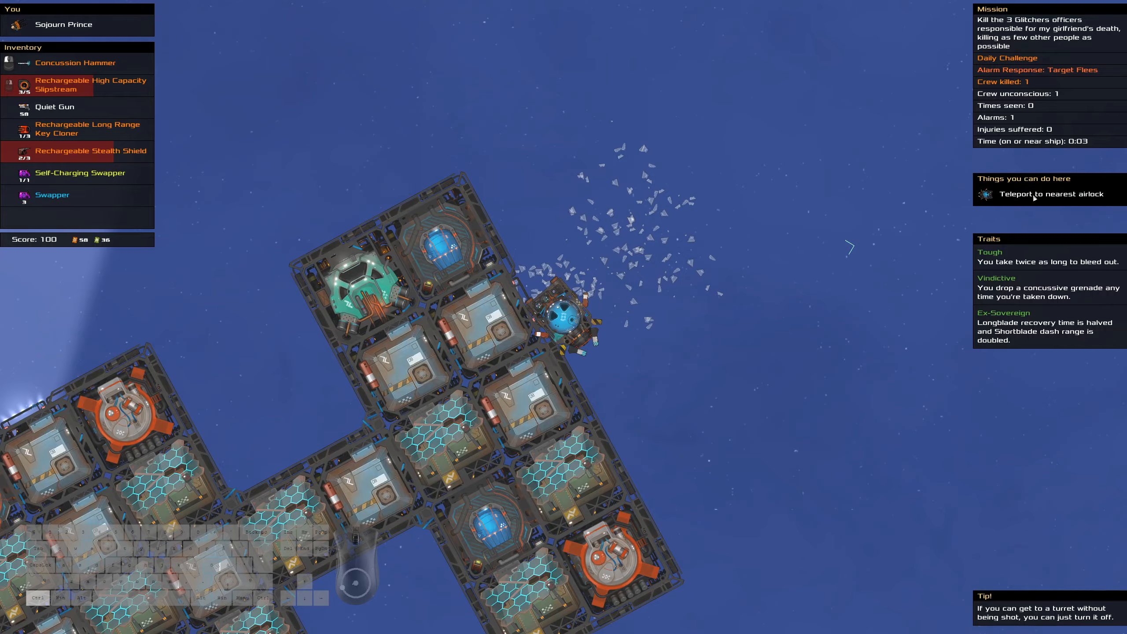
# - Teleport to the nearest airlock of the Glitchers ship
pyautogui.click(1037, 193)
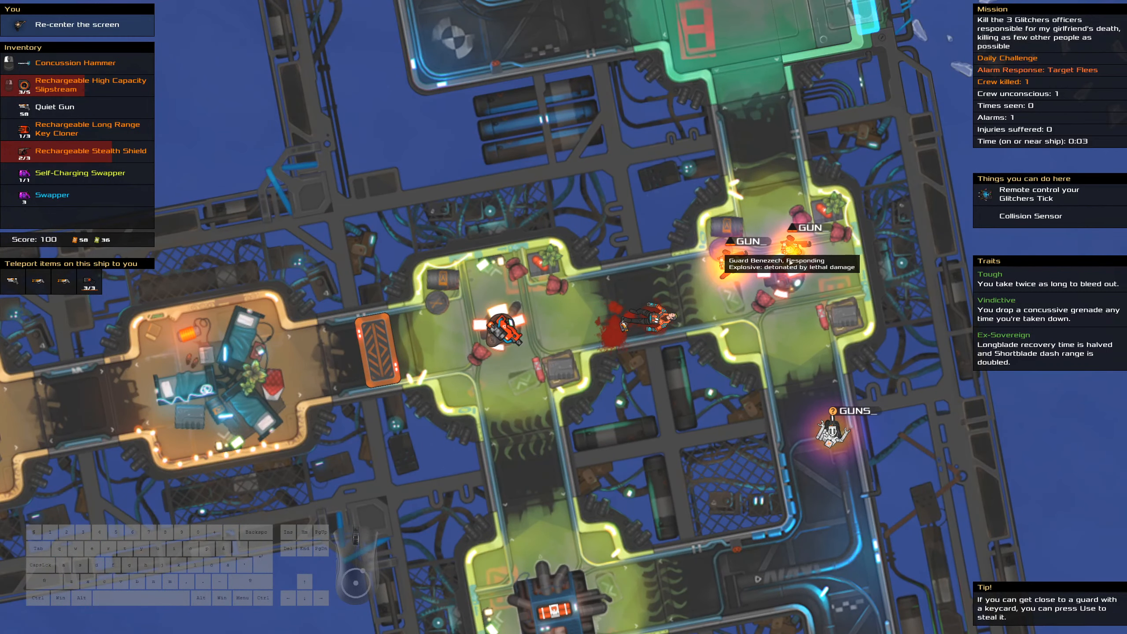
pyautogui.moveTo(662, 320)
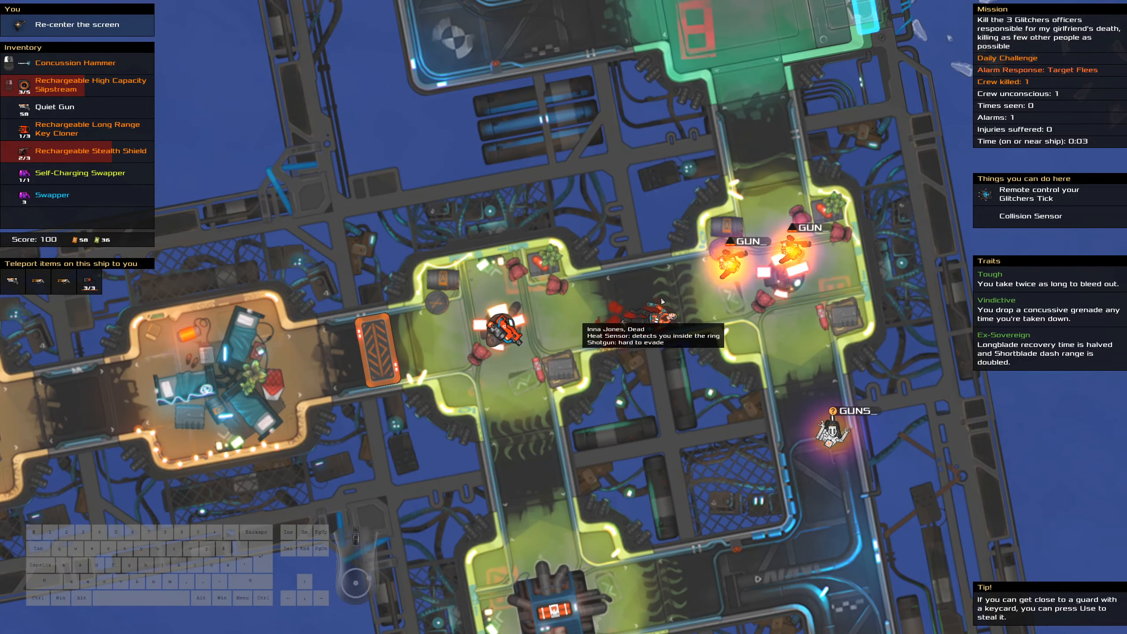
pyautogui.moveTo(516, 346)
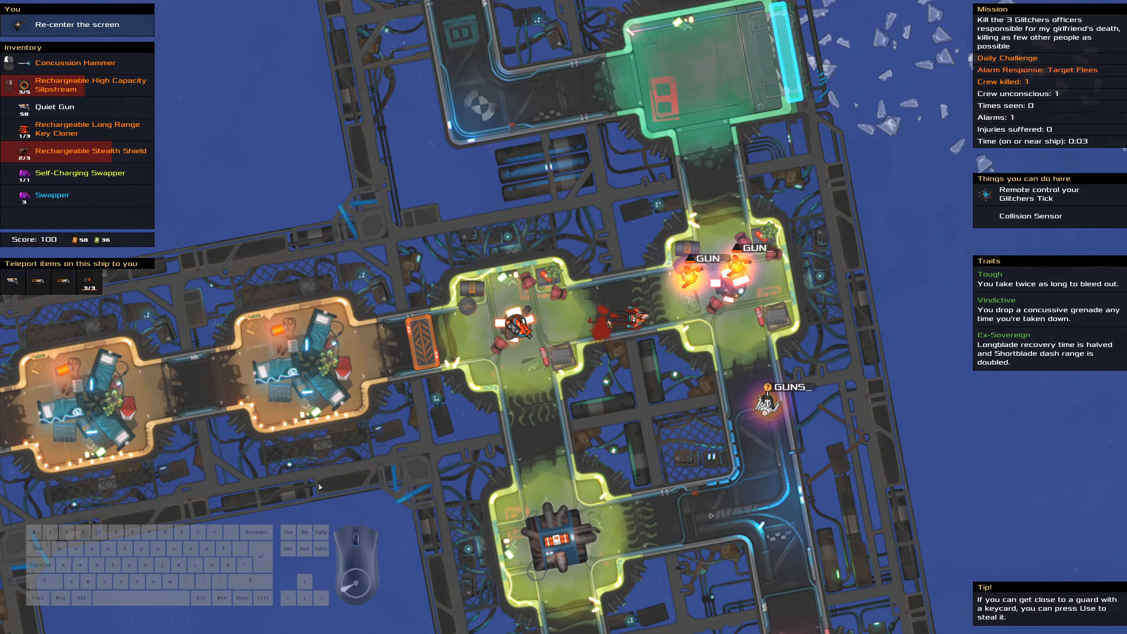
pyautogui.moveTo(743, 259)
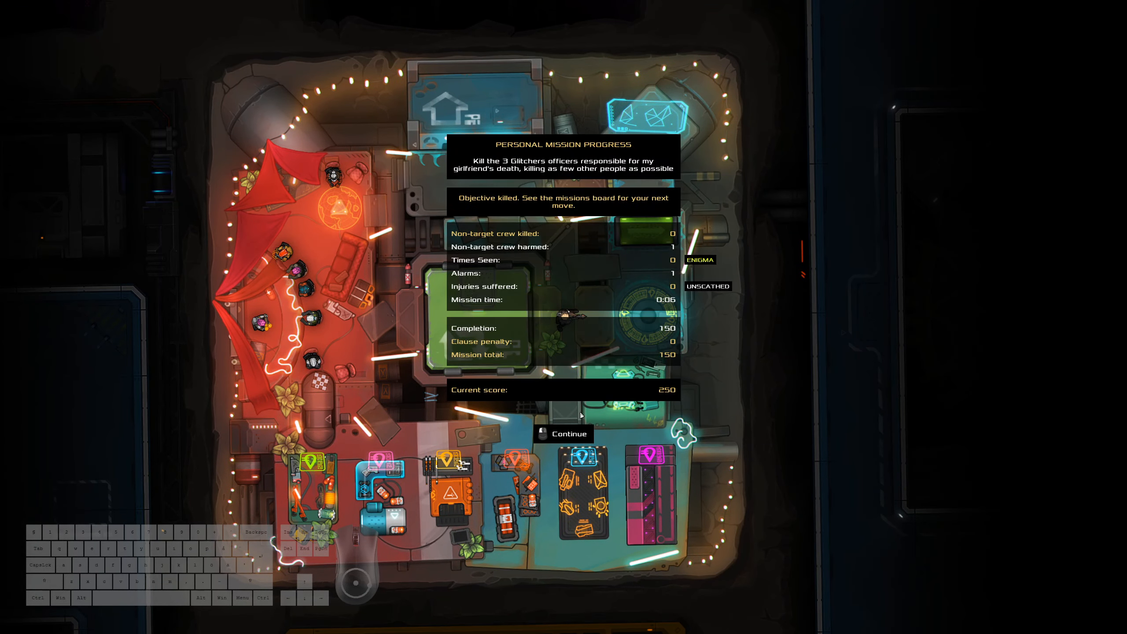
# - Dismiss mission 2's results, review mission 3's guards and conditions, and accept it
pyautogui.click(569, 433)
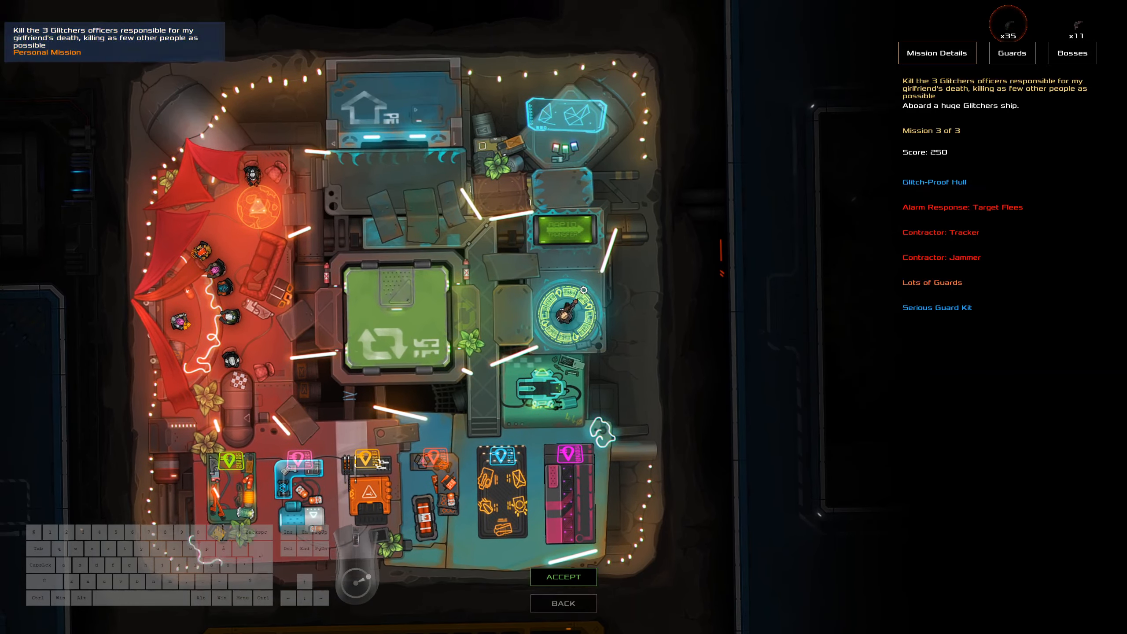
pyautogui.click(1013, 53)
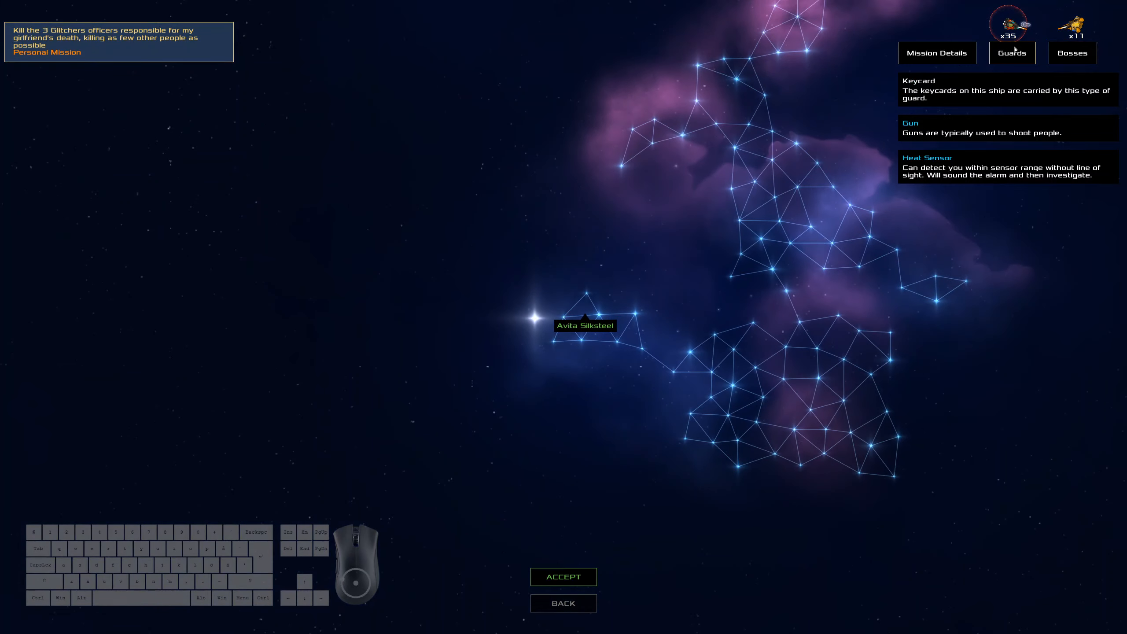
pyautogui.click(937, 52)
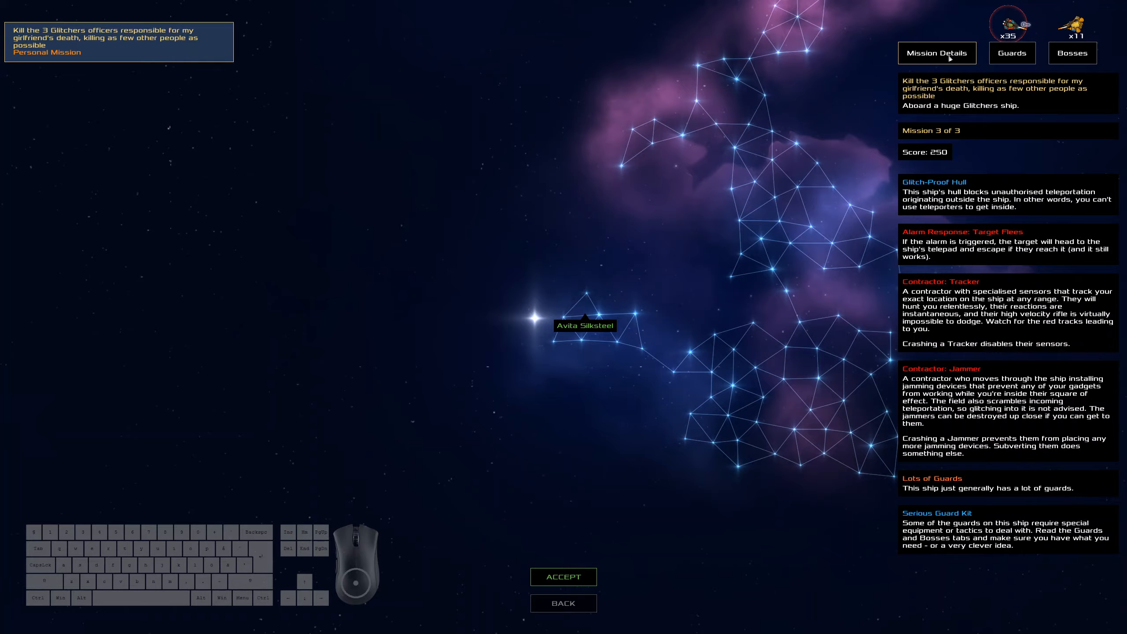
pyautogui.click(564, 577)
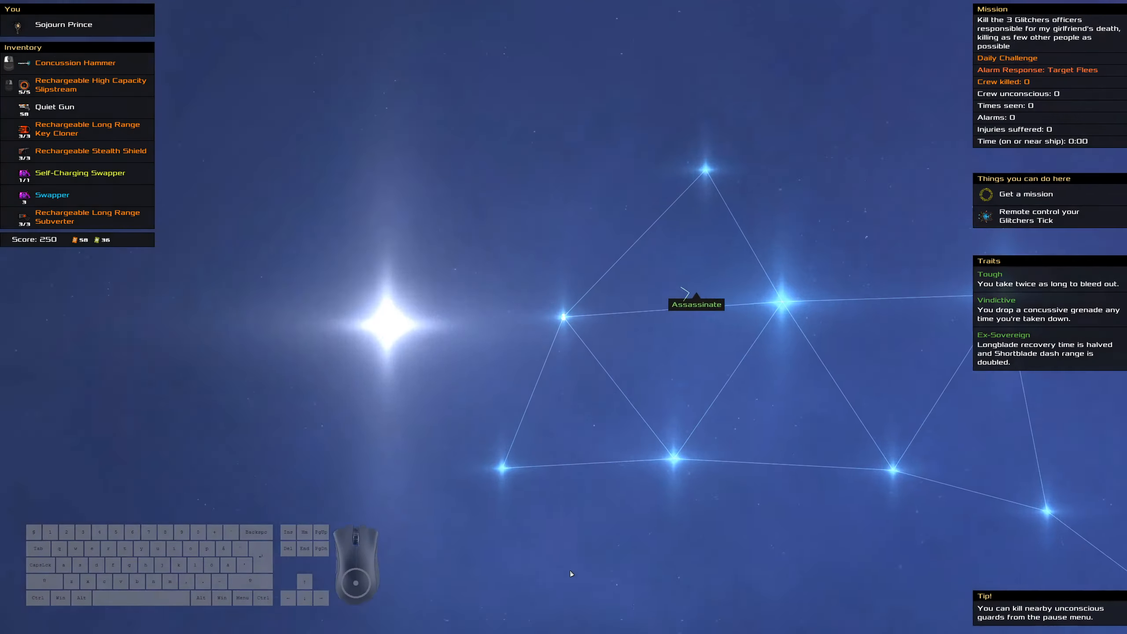
# - Steer the pod to the huge Glitchers ship holding the assassination target
pyautogui.click(695, 304)
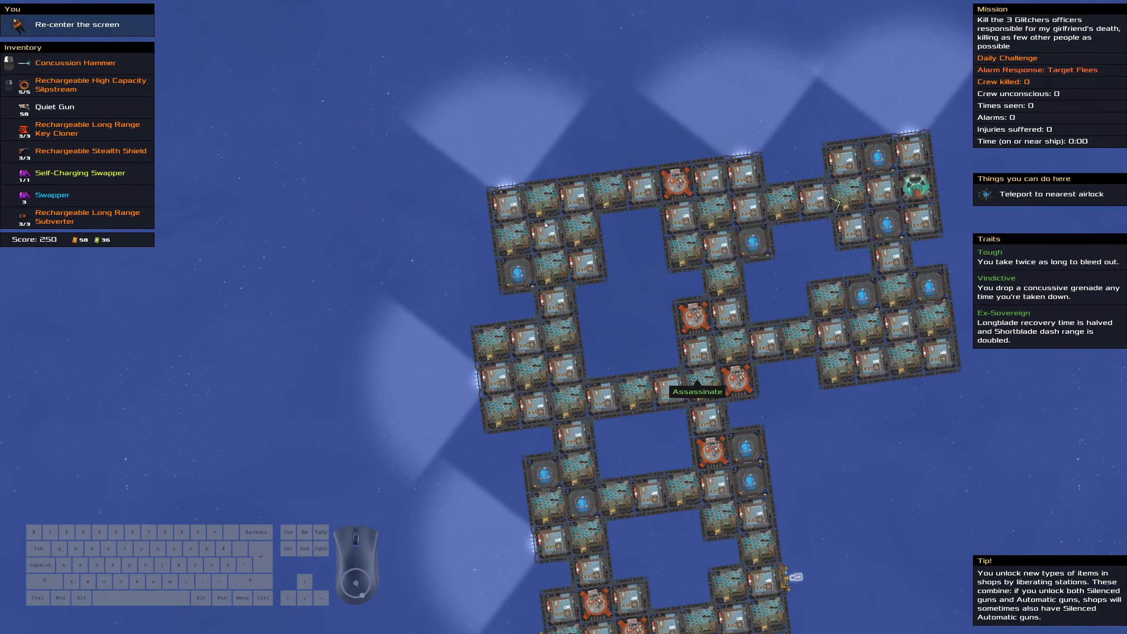
pyautogui.moveTo(708, 179)
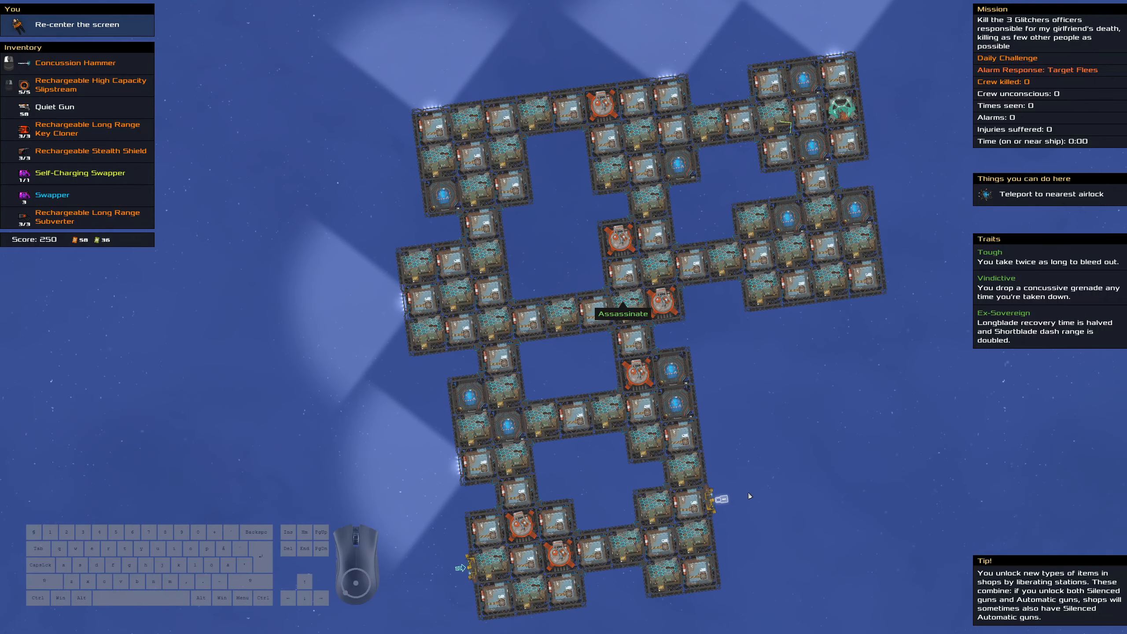
pyautogui.moveTo(736, 480)
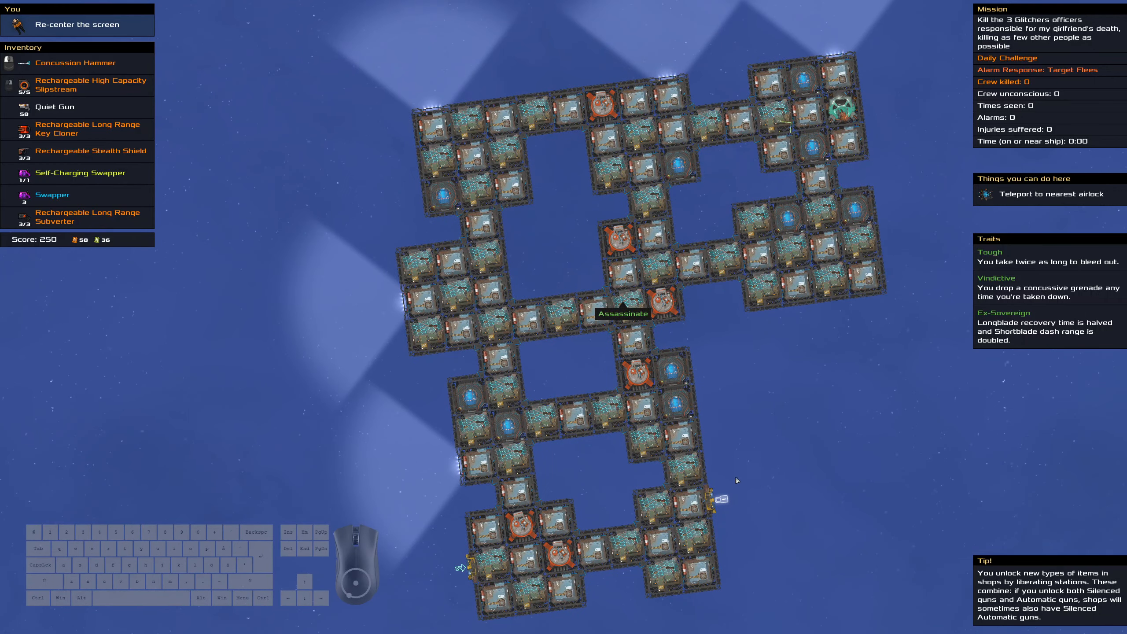
pyautogui.moveTo(658, 418)
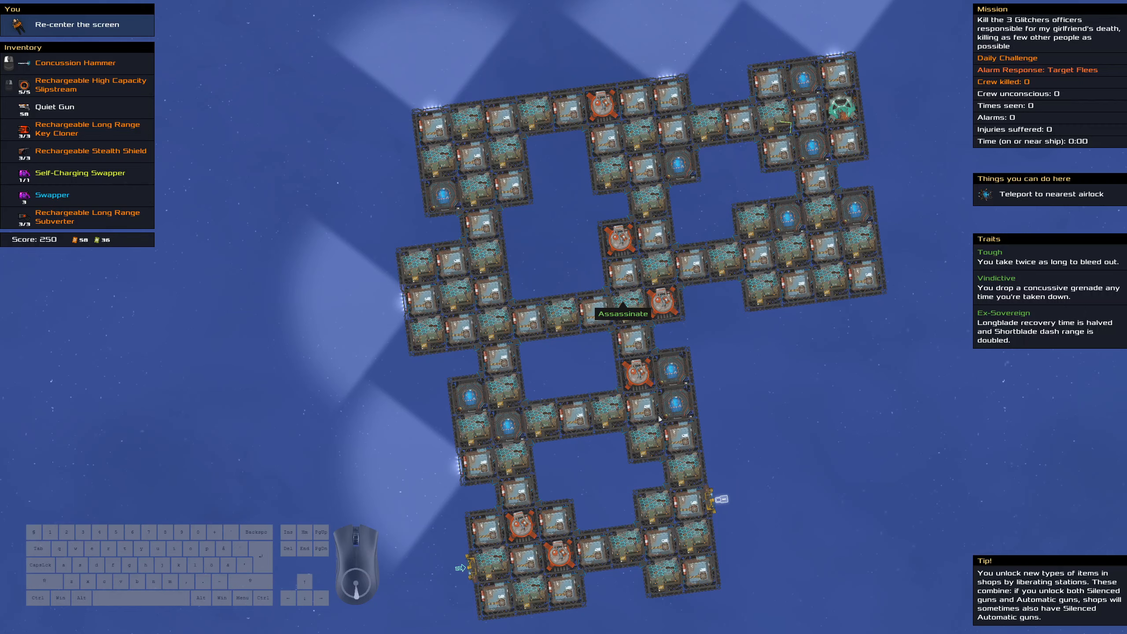
pyautogui.moveTo(714, 506)
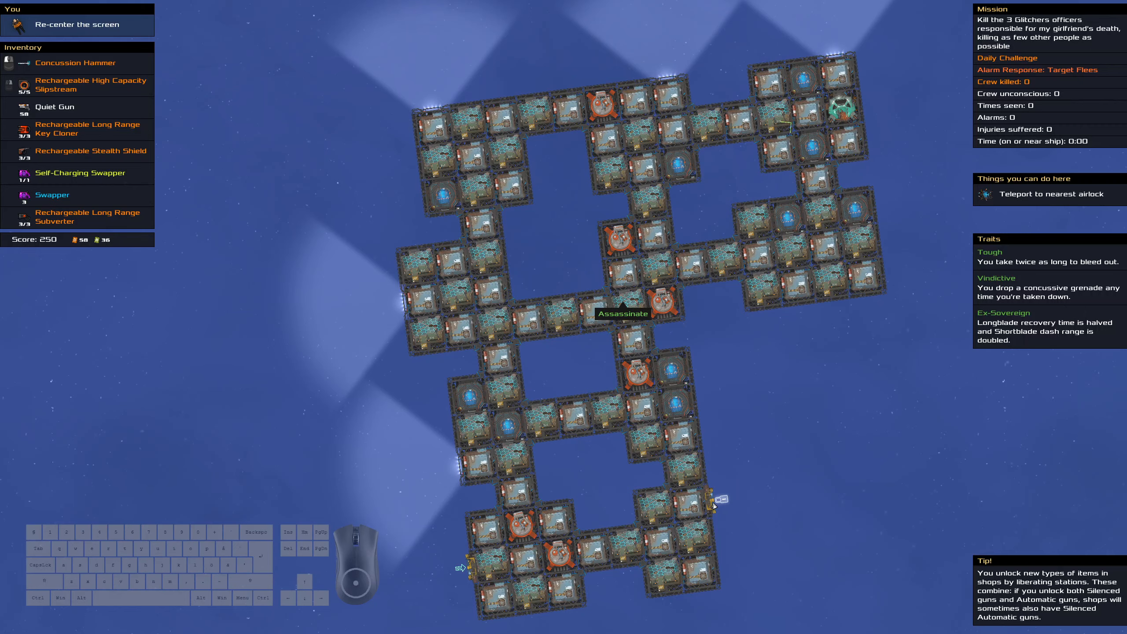
pyautogui.moveTo(638, 102)
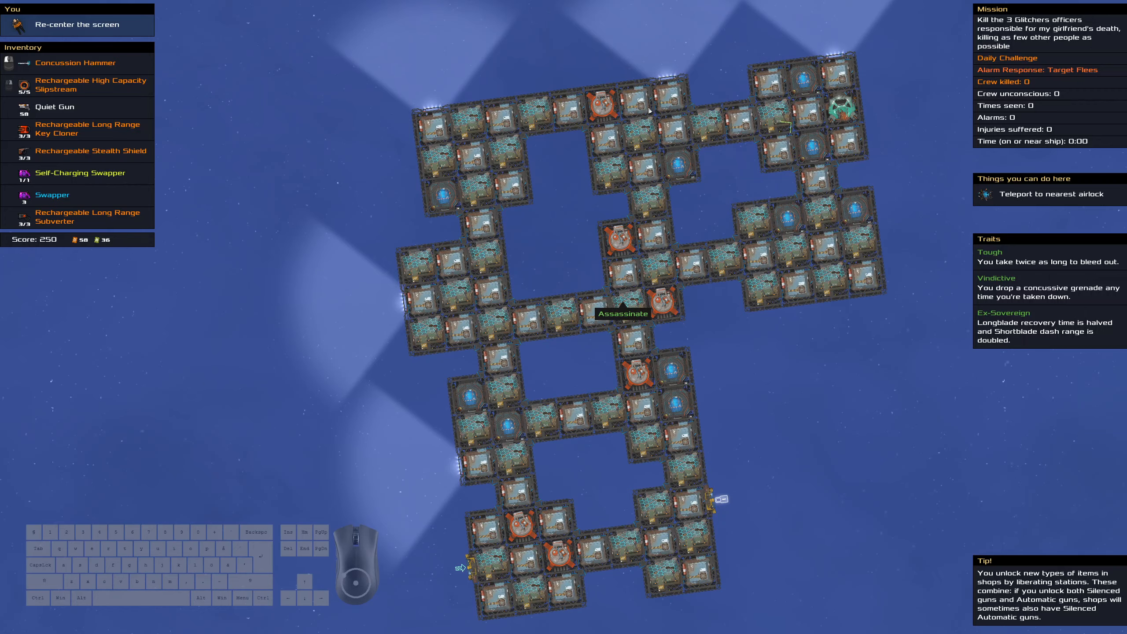
pyautogui.moveTo(811, 544)
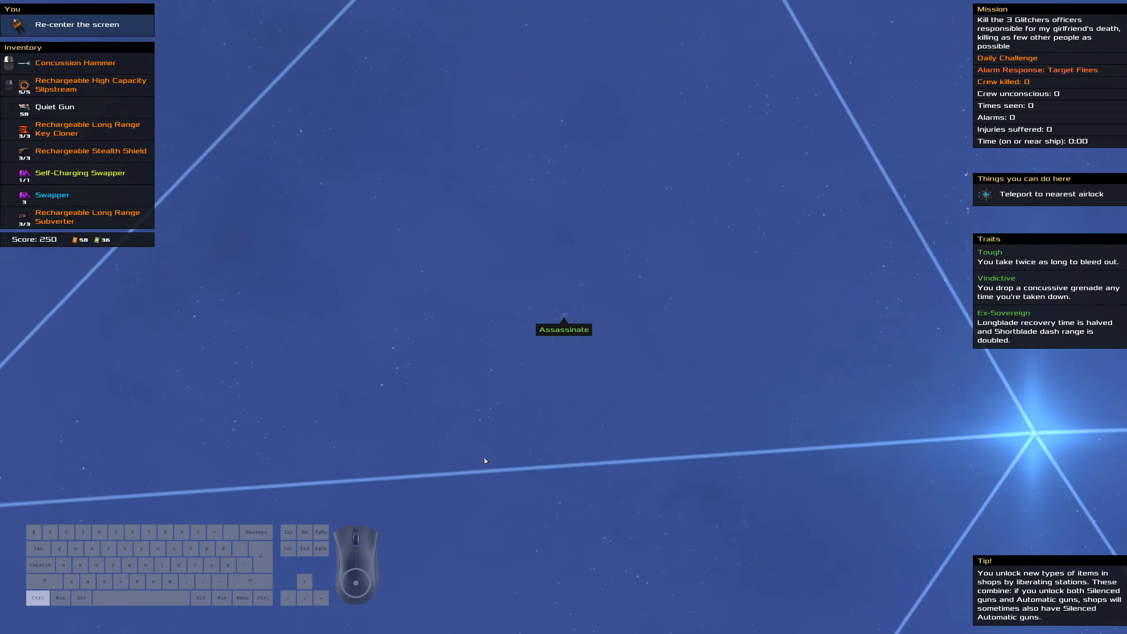
pyautogui.moveTo(1088, 220)
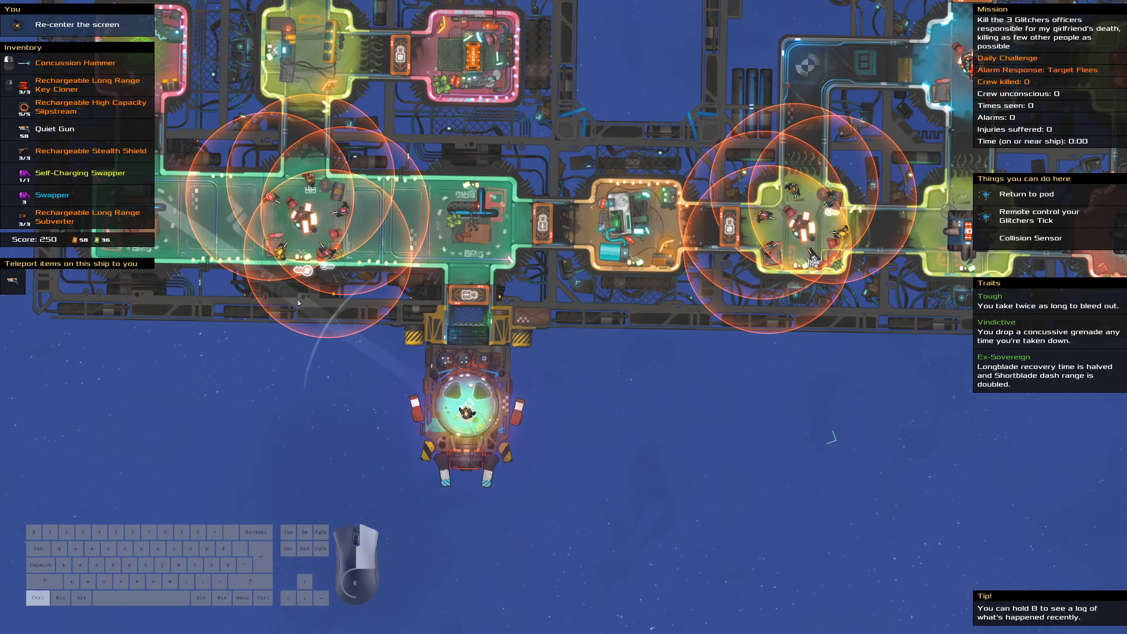
pyautogui.moveTo(292, 220)
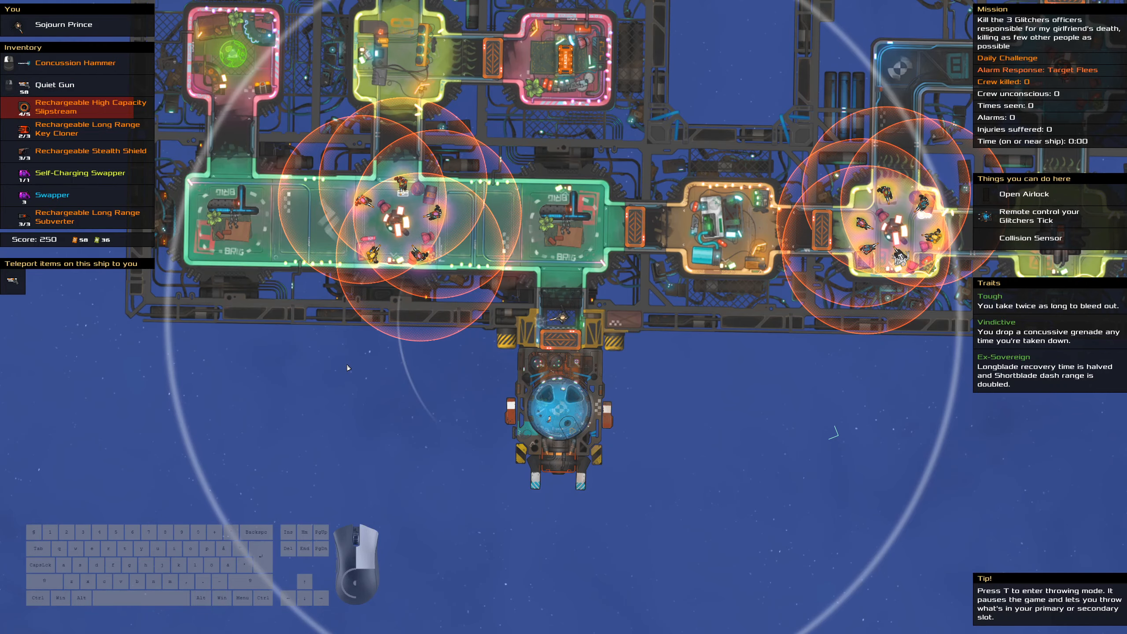
pyautogui.moveTo(384, 208)
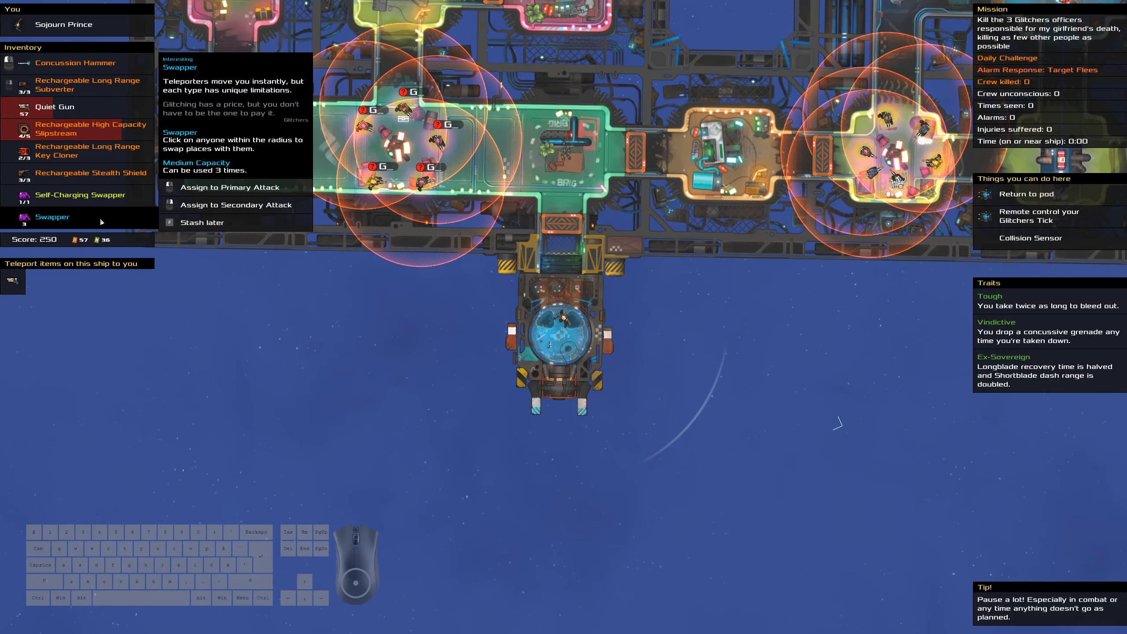
# - Show the Swapper's info card while docked at the third Glitchers ship
pyautogui.click(1029, 237)
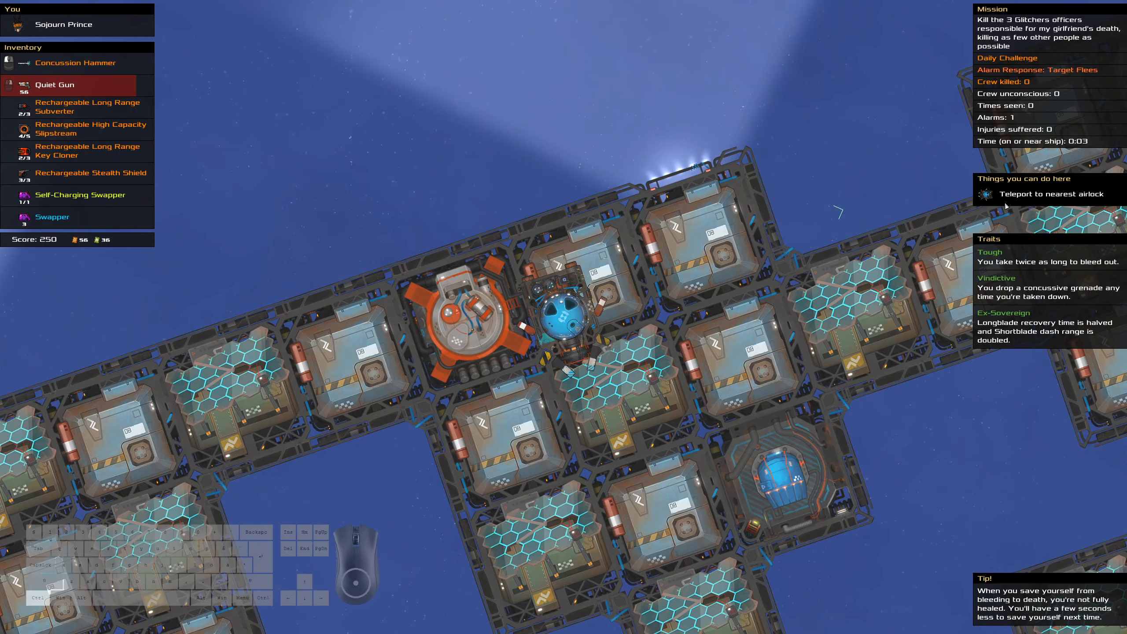
# - Breach the target officer's ship and equip the Quiet Gun
pyautogui.click(1047, 193)
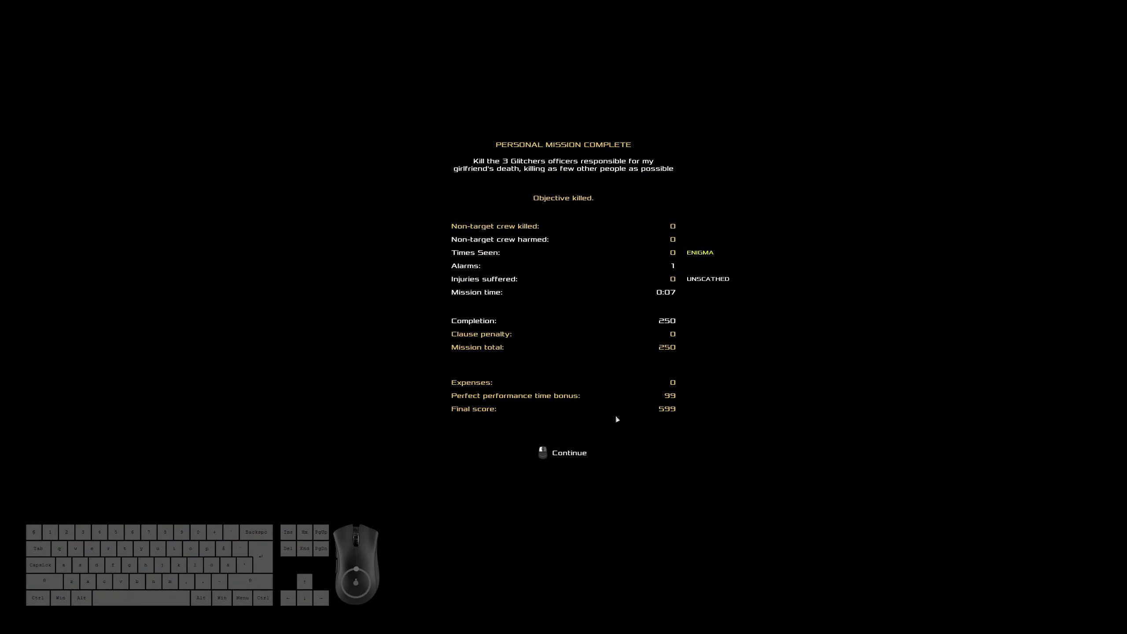
# - Dismiss the mission results showing the third officer killed and score 599
pyautogui.click(569, 452)
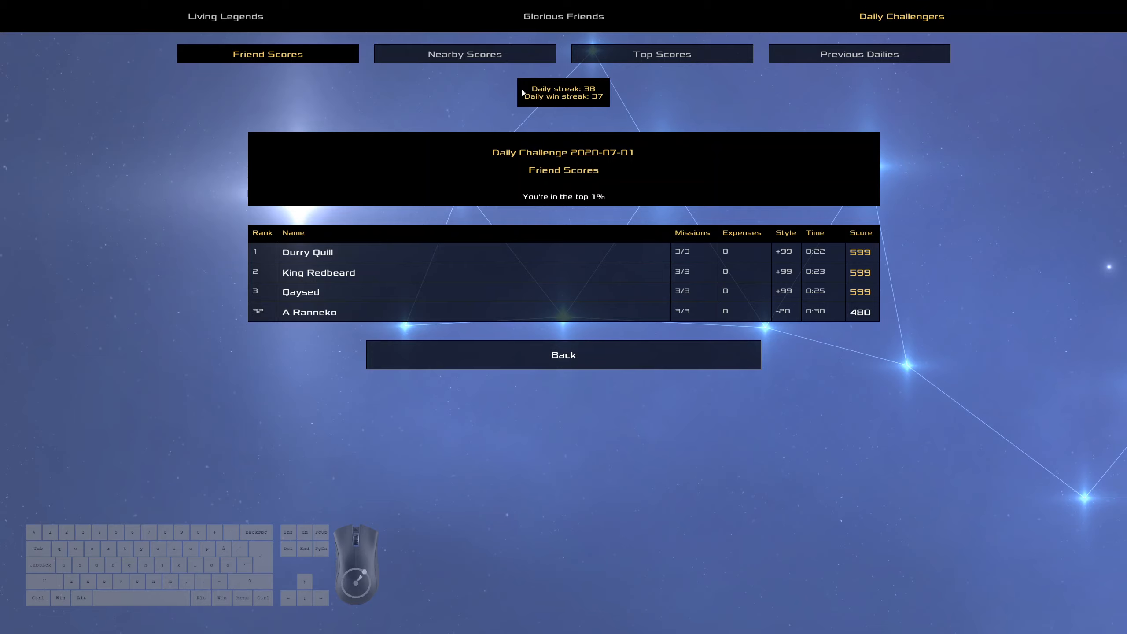
# - Browse today's nearby and friend scores, then the top scores list
pyautogui.click(465, 53)
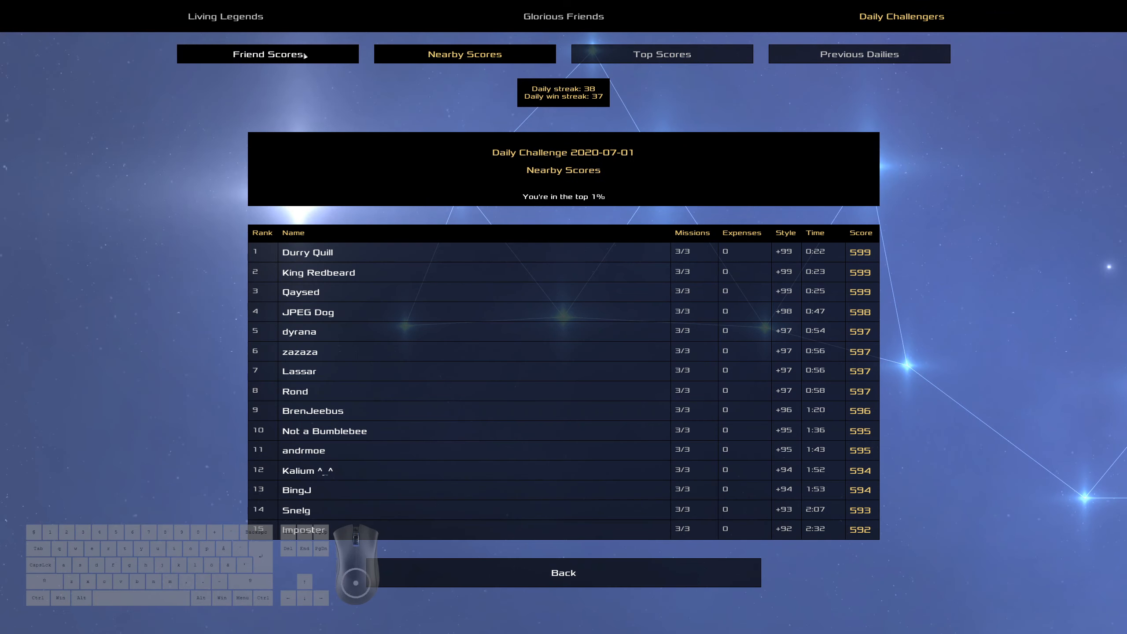
pyautogui.click(267, 53)
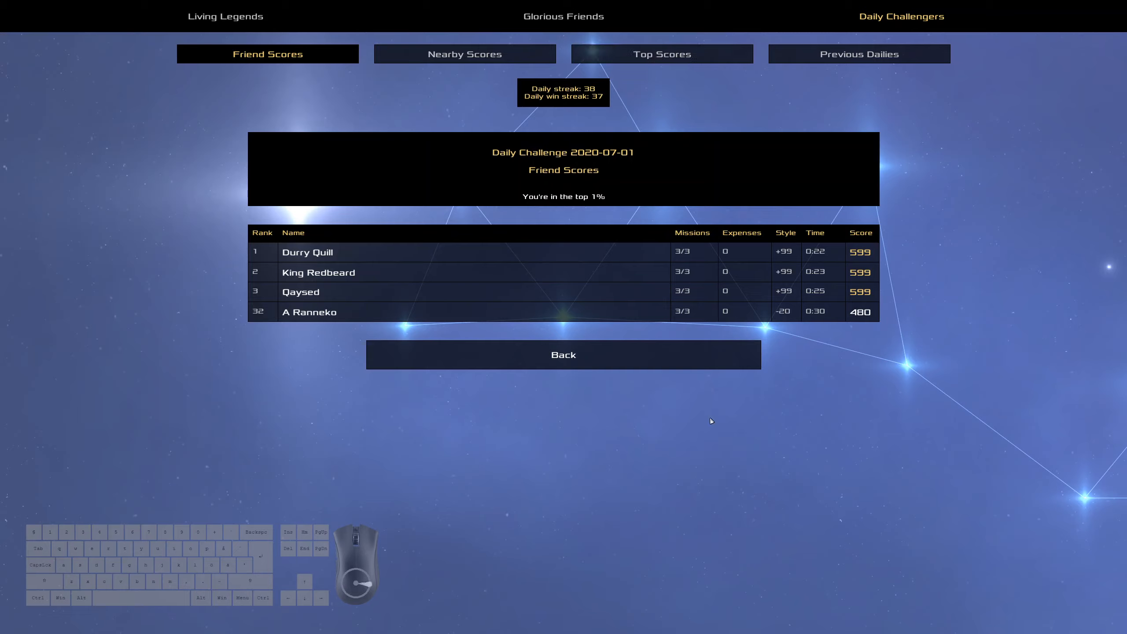
pyautogui.moveTo(586, 237)
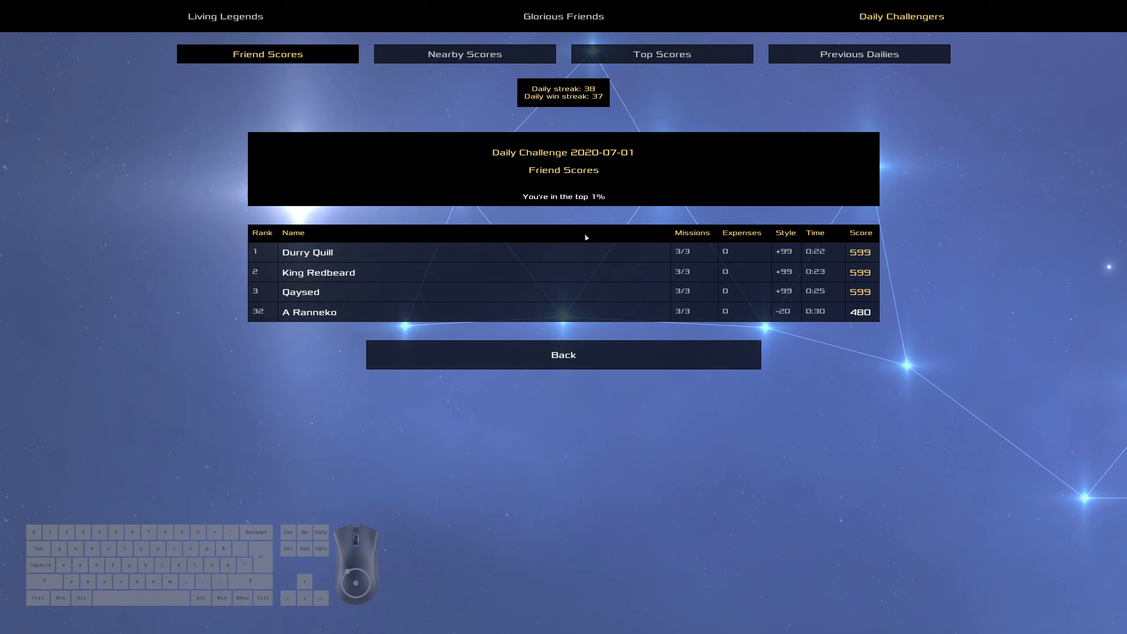
pyautogui.moveTo(824, 310)
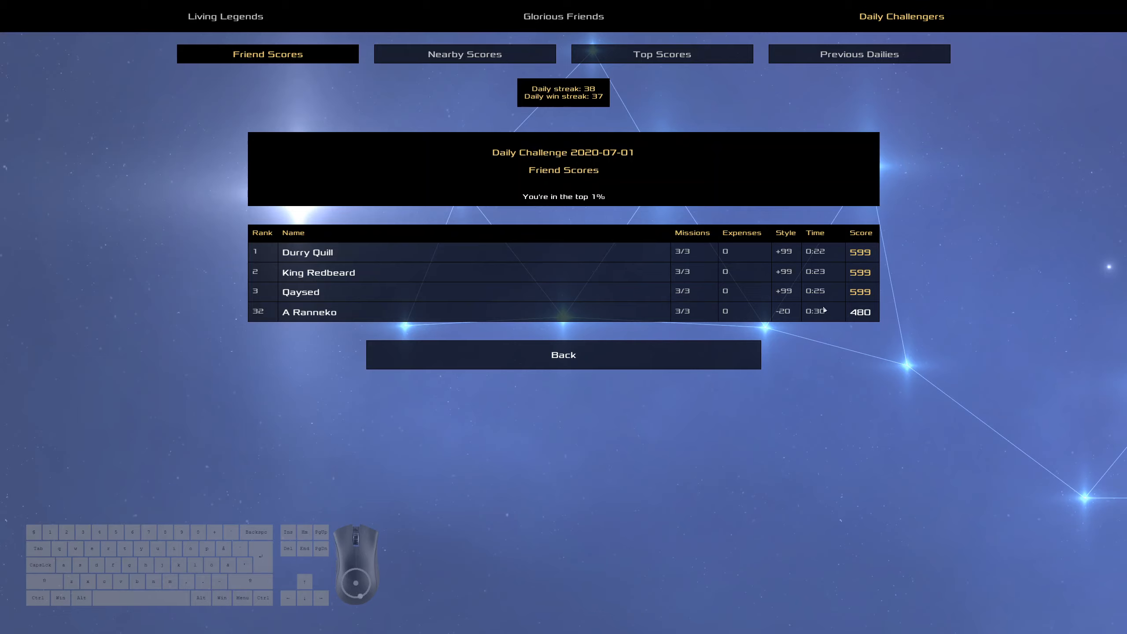
pyautogui.moveTo(831, 298)
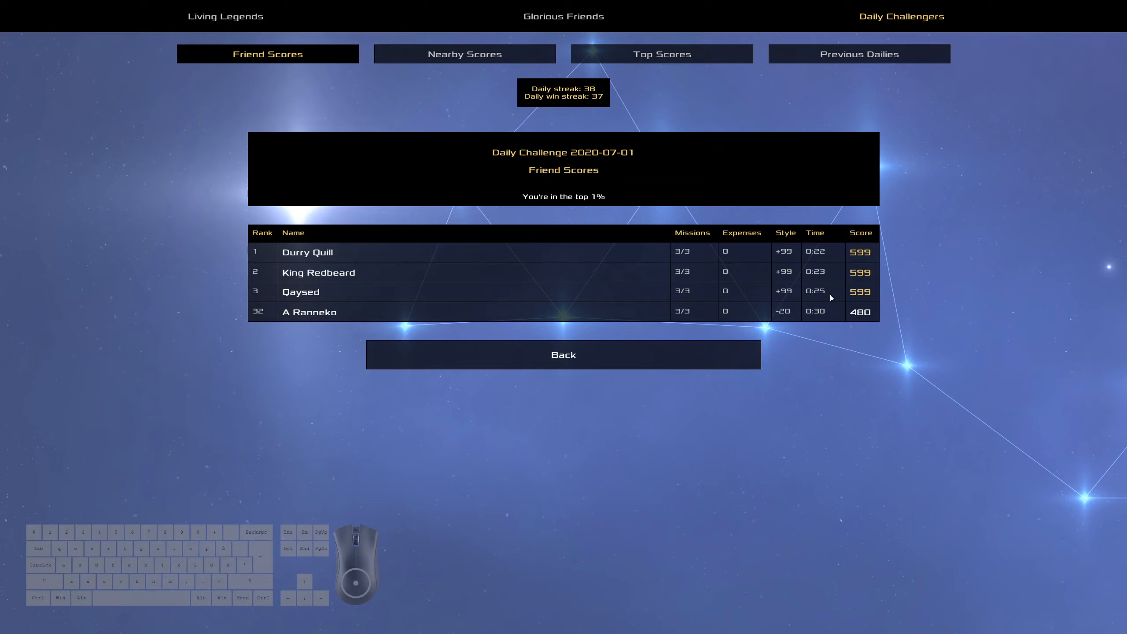
pyautogui.moveTo(825, 279)
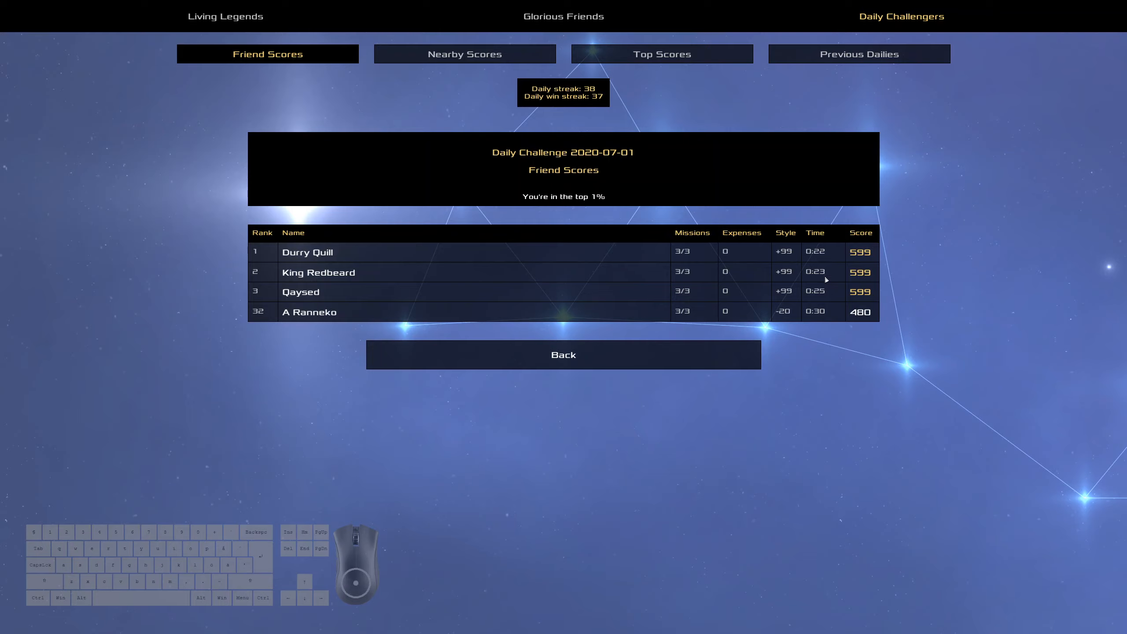
pyautogui.moveTo(795, 295)
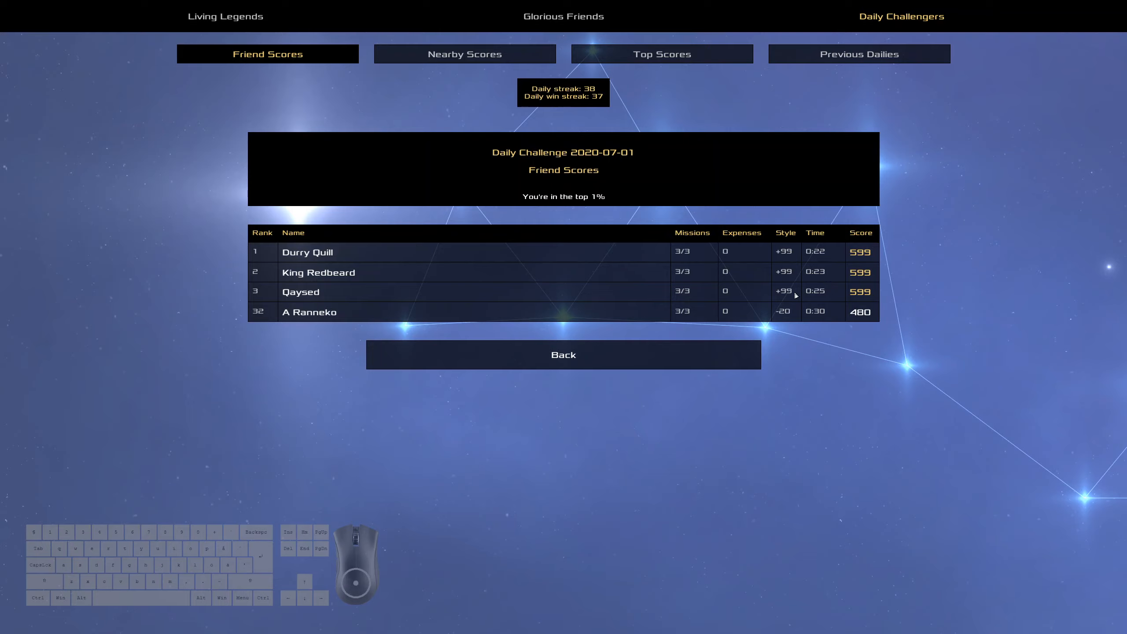
pyautogui.click(662, 53)
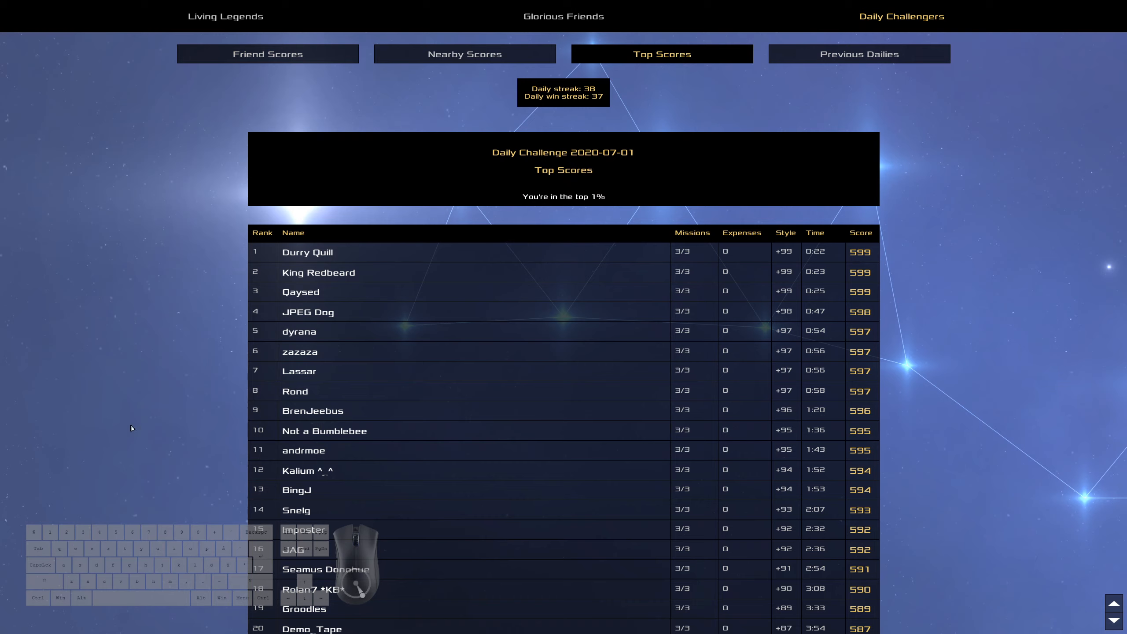
pyautogui.moveTo(490, 288)
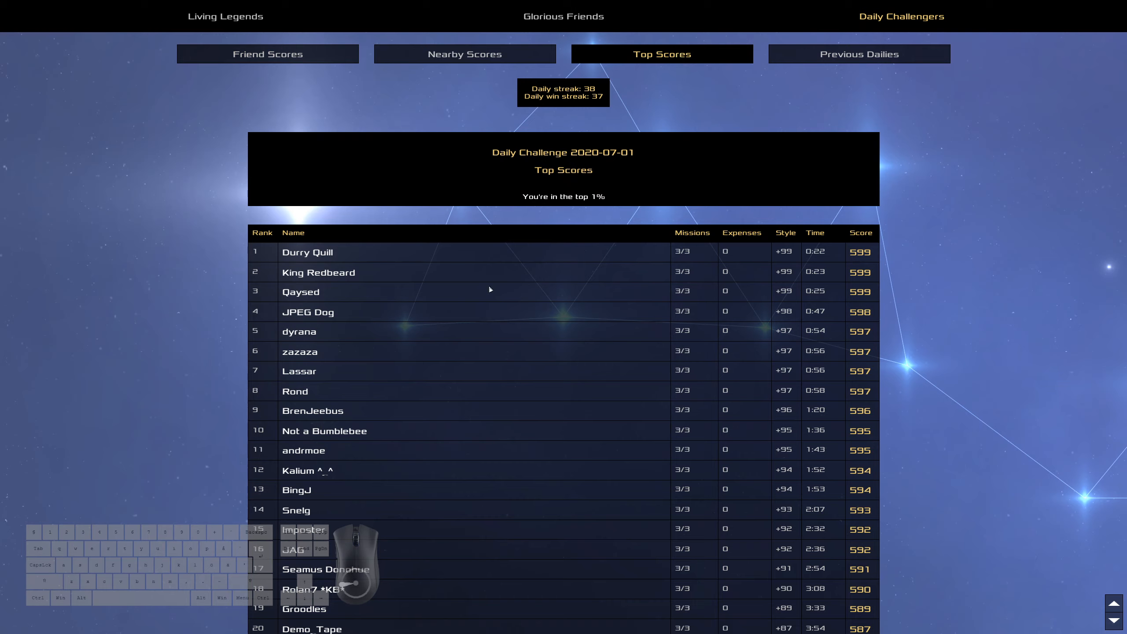
pyautogui.moveTo(223, 252)
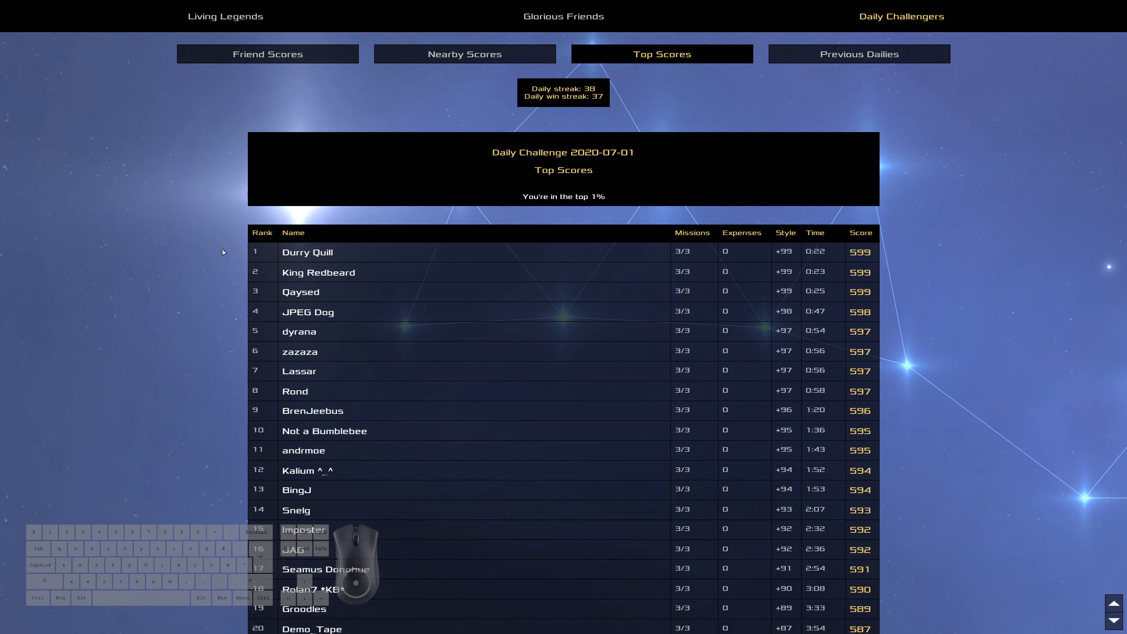
pyautogui.moveTo(548, 176)
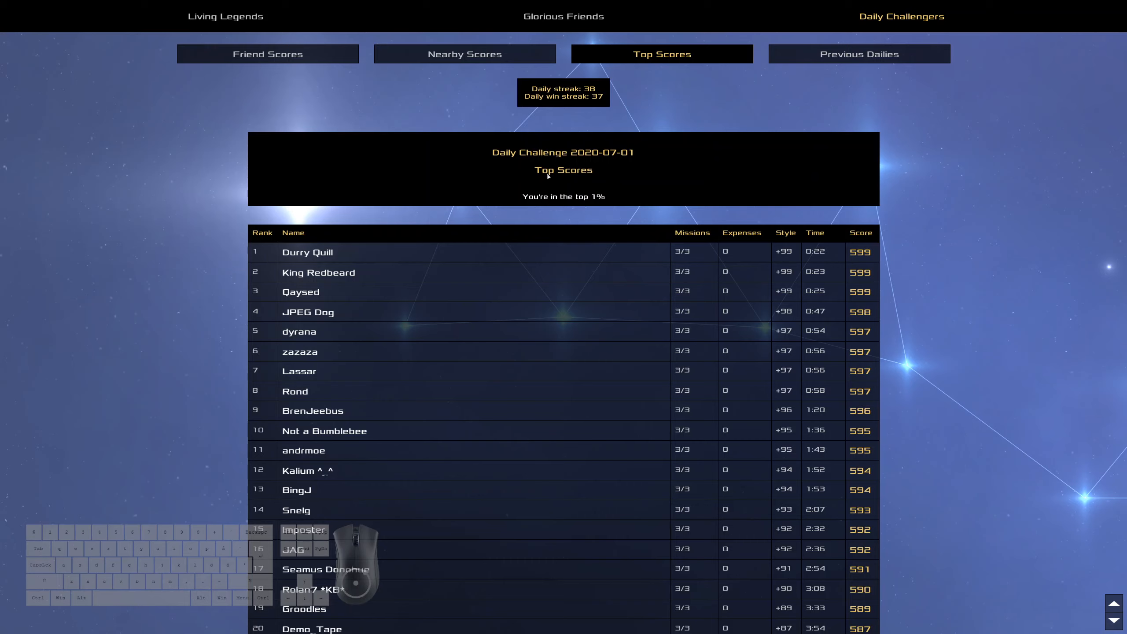
# - Exit the leaderboards to the galaxy selection screen with three saved galaxies
pyautogui.click(858, 54)
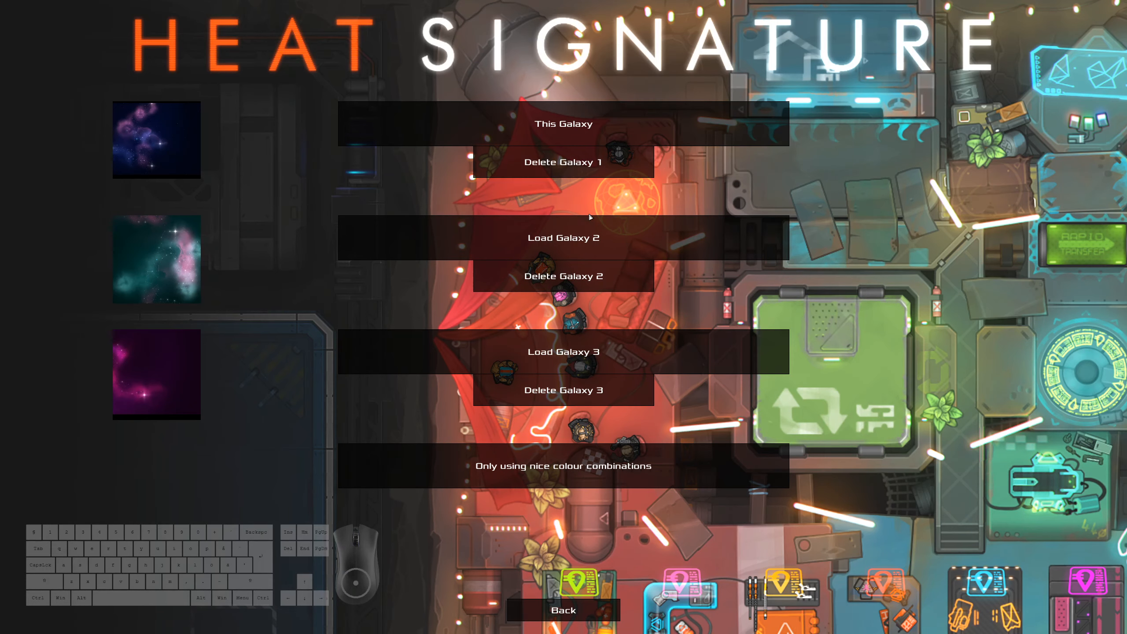
pyautogui.moveTo(374, 216)
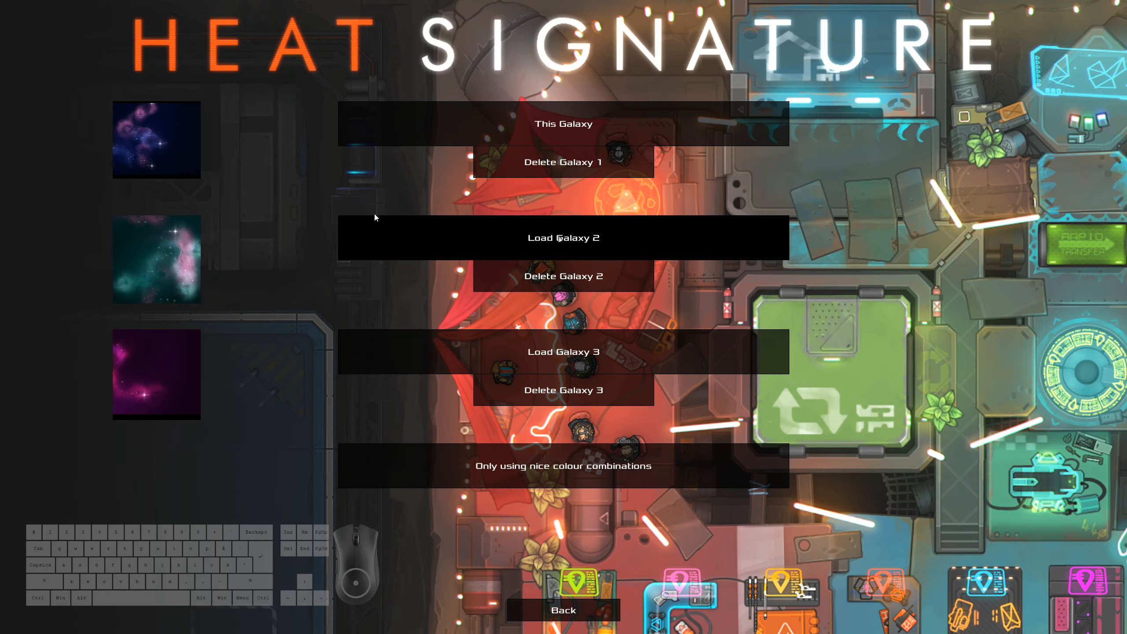
# - Return to this galaxy and show the 2020-07-01 daily challenge friend scores
pyautogui.click(563, 238)
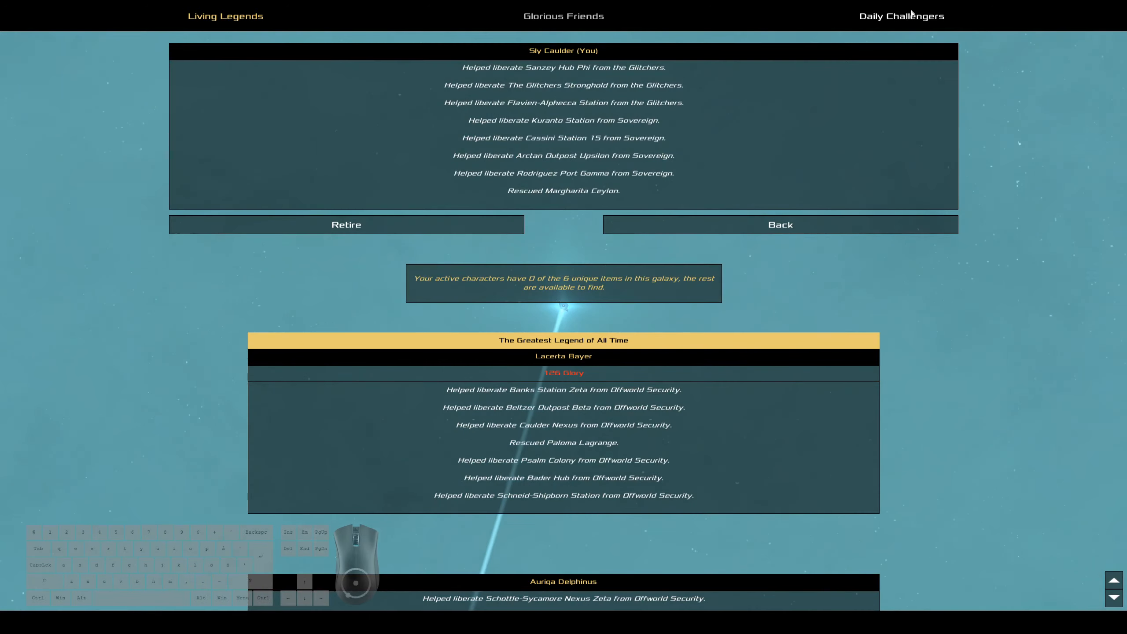
pyautogui.click(902, 16)
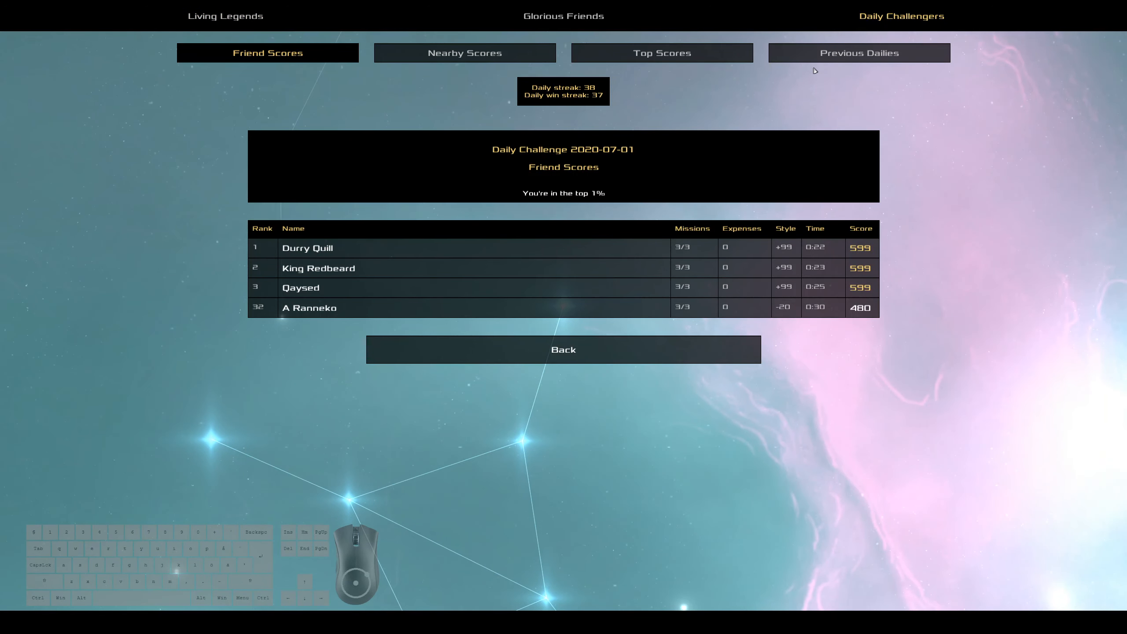
# - Open the 30 June 2020 daily leaderboard from Previous Dailies and show top scores
pyautogui.click(858, 53)
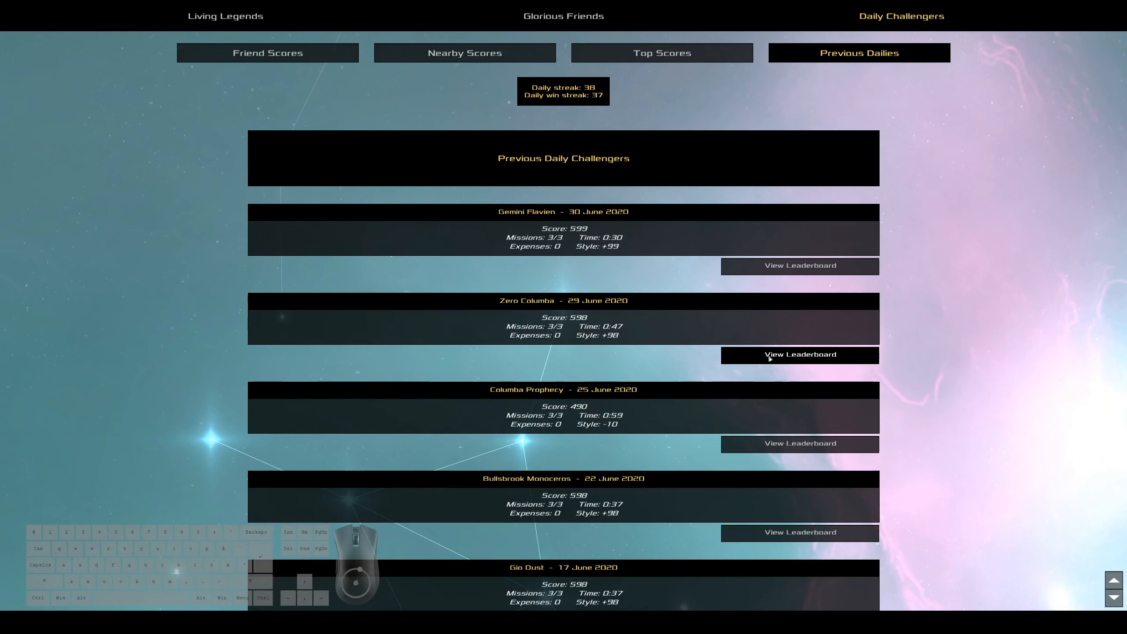
pyautogui.click(799, 265)
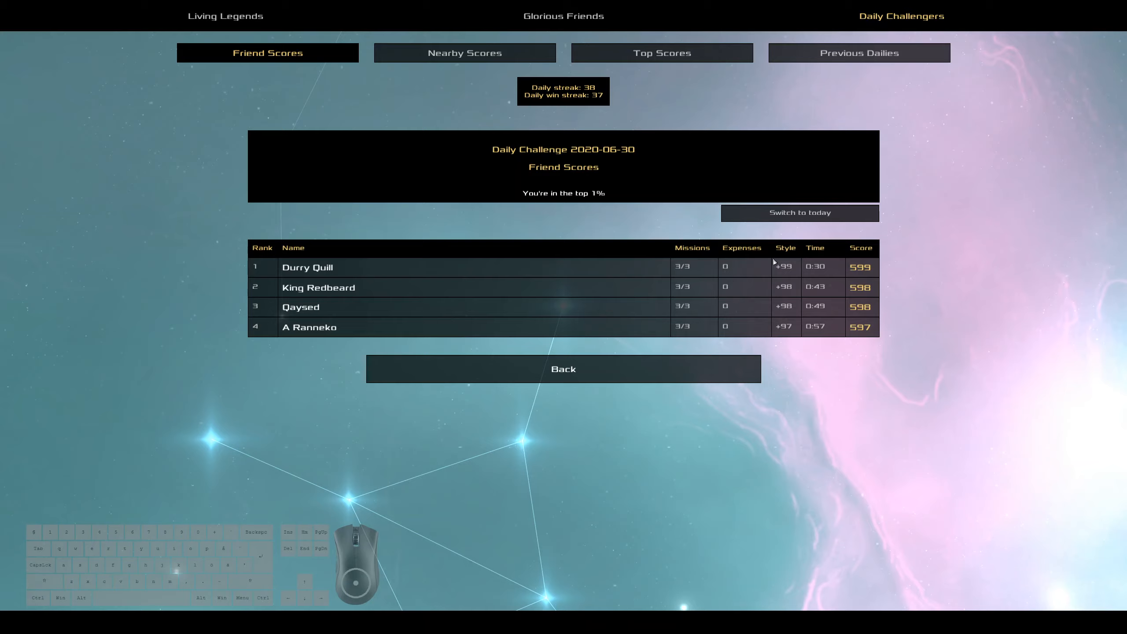
pyautogui.moveTo(903, 369)
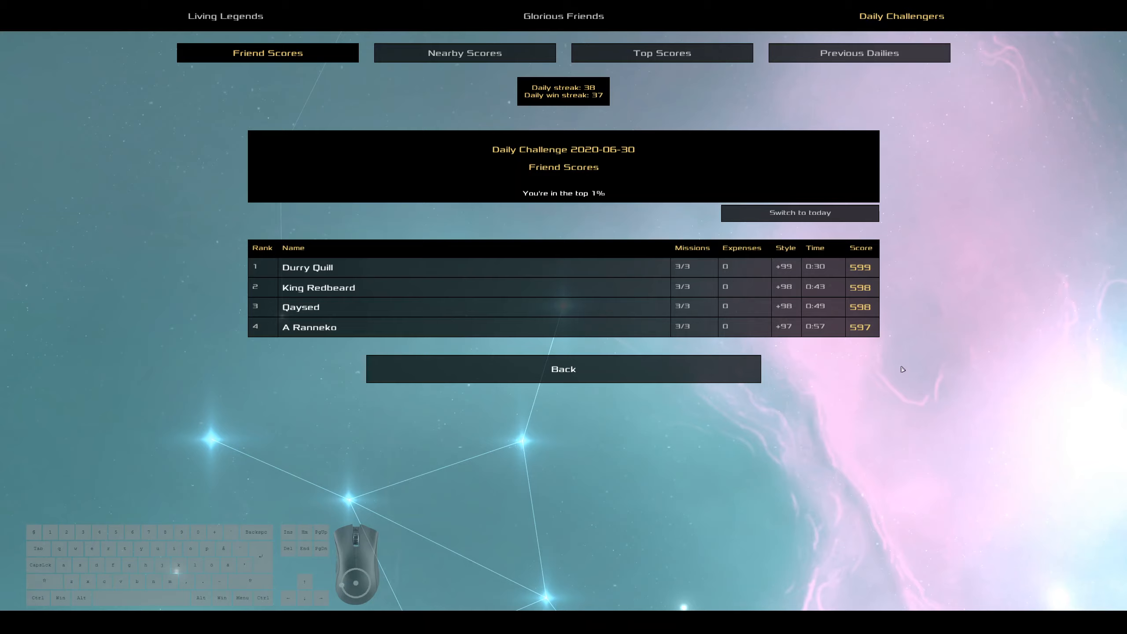
pyautogui.moveTo(650, 298)
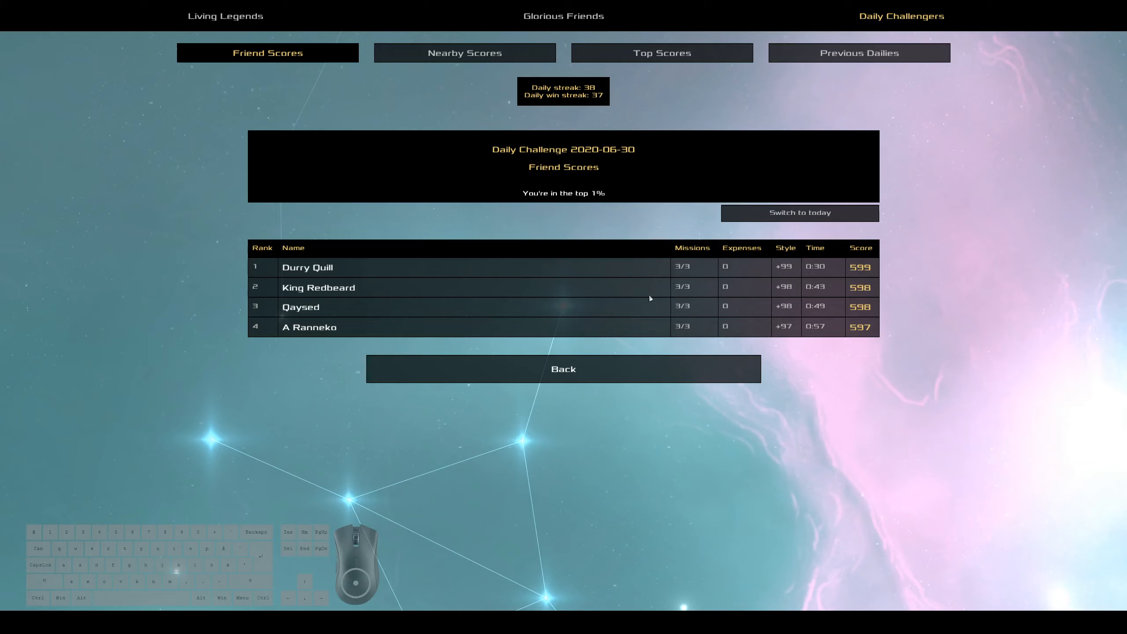
pyautogui.moveTo(621, 41)
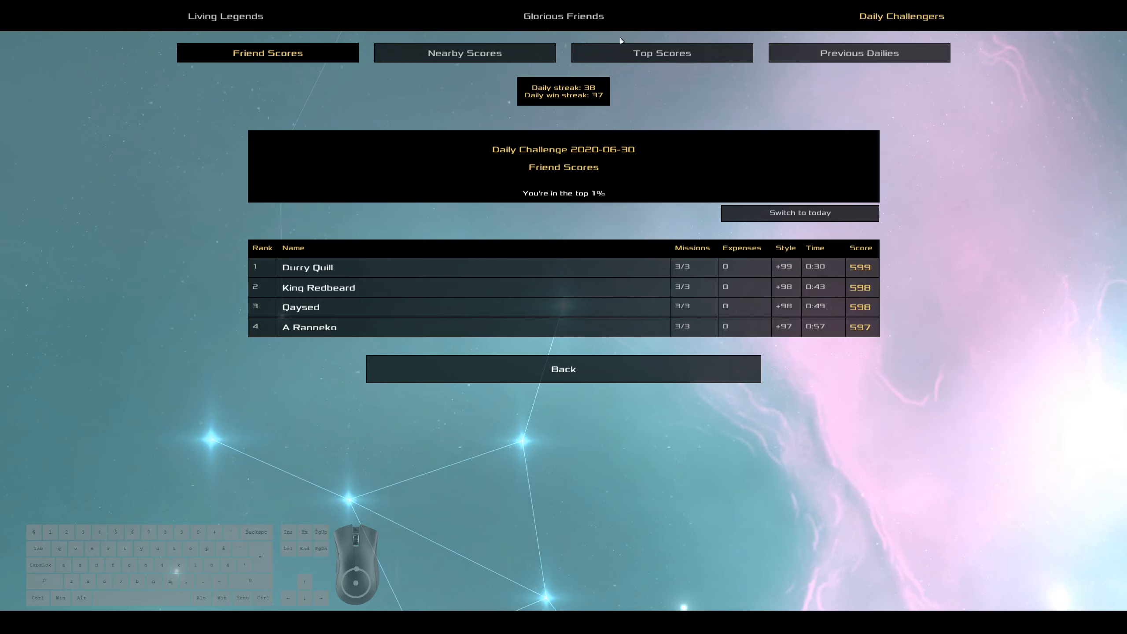
pyautogui.click(661, 52)
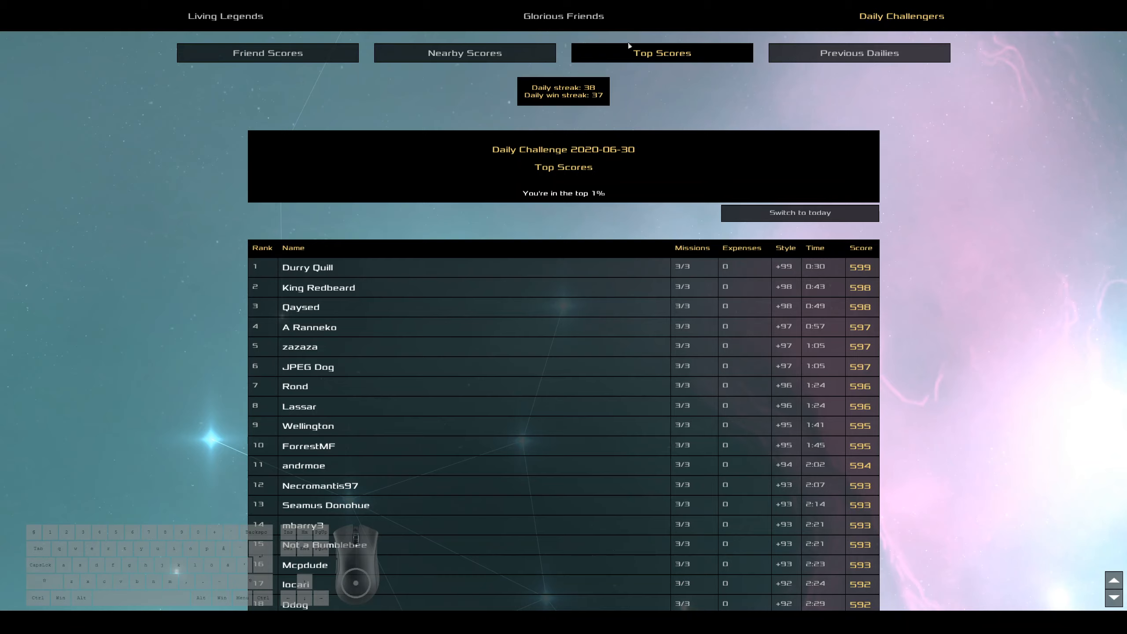
pyautogui.moveTo(384, 309)
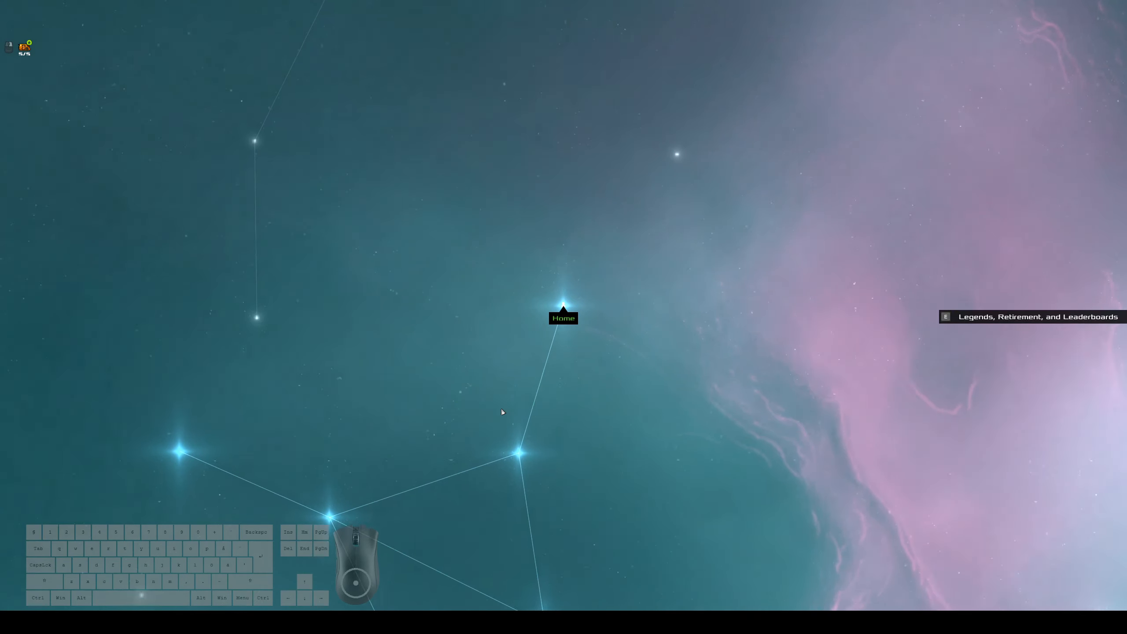
# - Close the leaderboards and head into the Home station
pyautogui.click(564, 318)
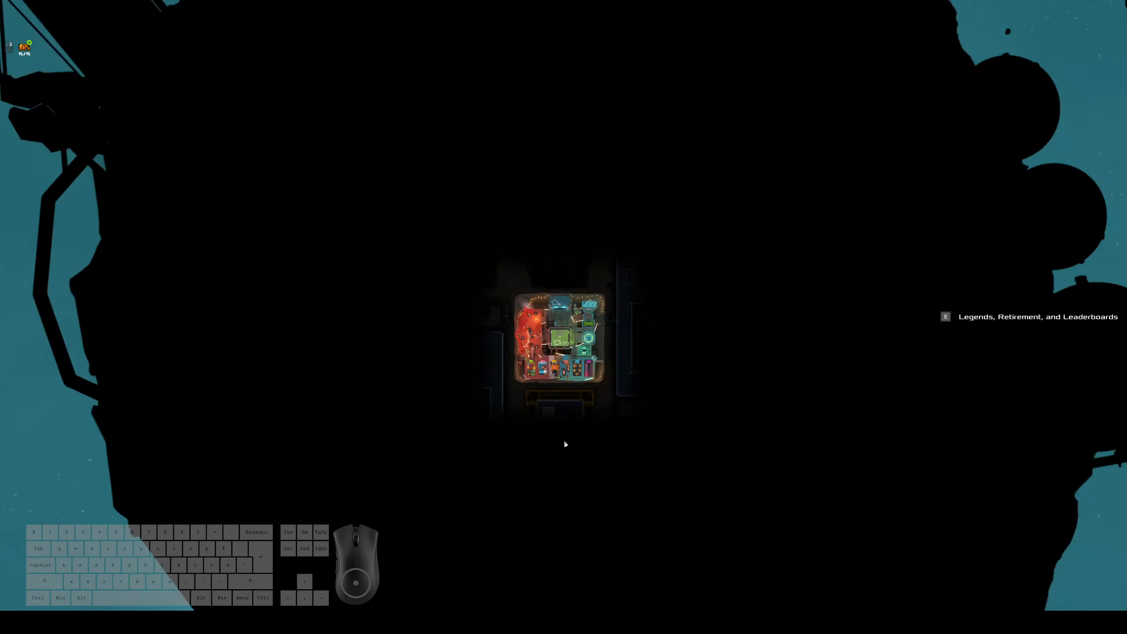